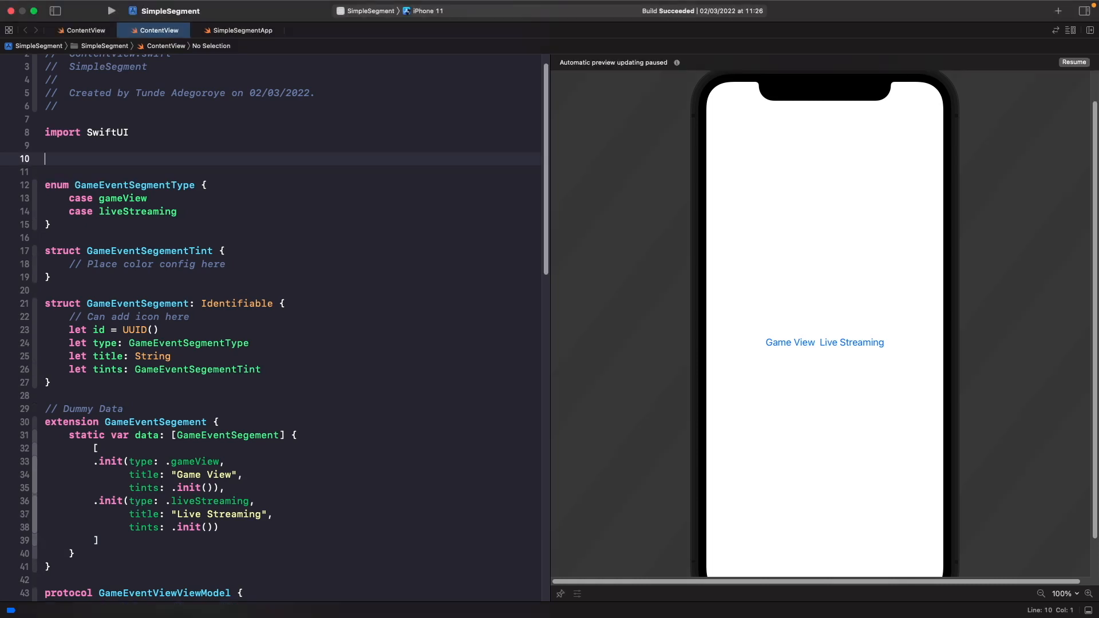
# - Type '// MARK: - Models' on line 10 above the GameEventSegmentType enum
pyautogui.write('// MA')
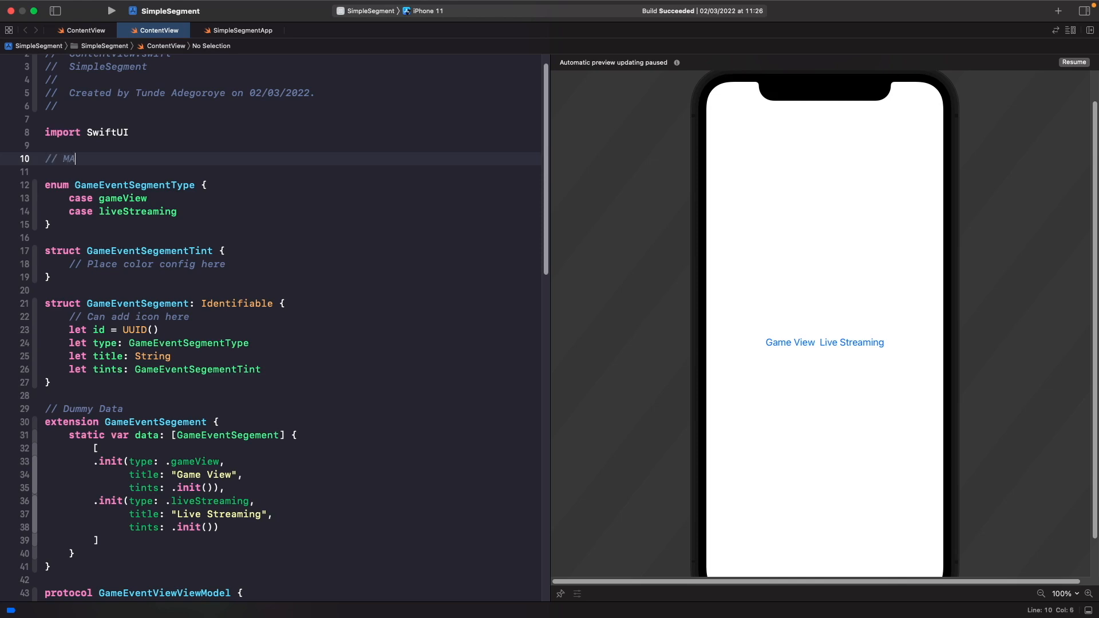
pyautogui.write('RK:')
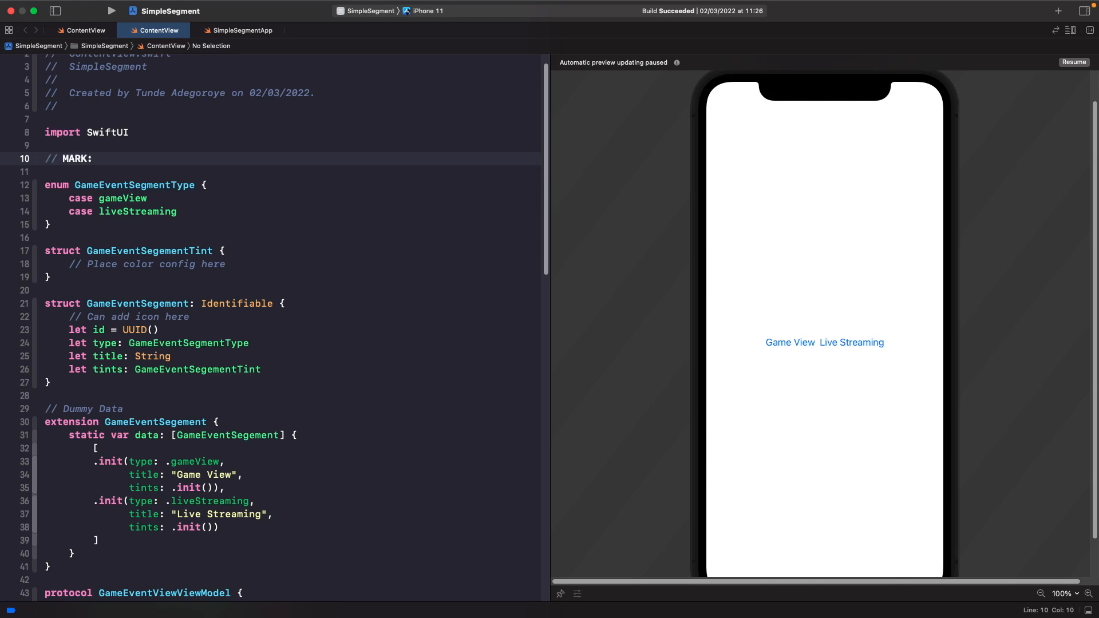
pyautogui.click(102, 159)
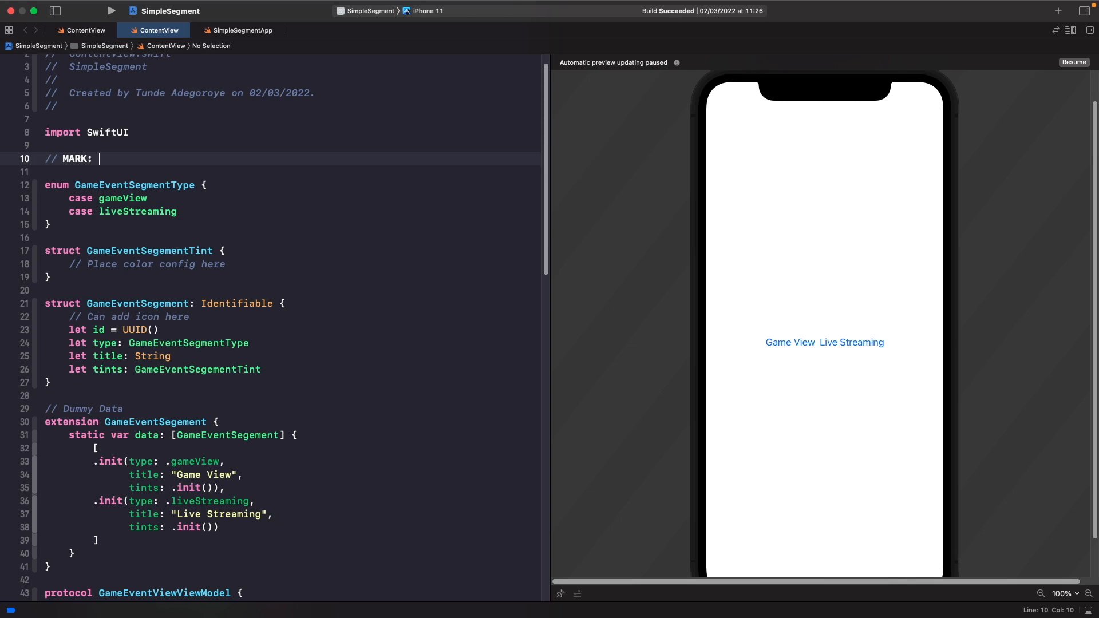
pyautogui.write('-')
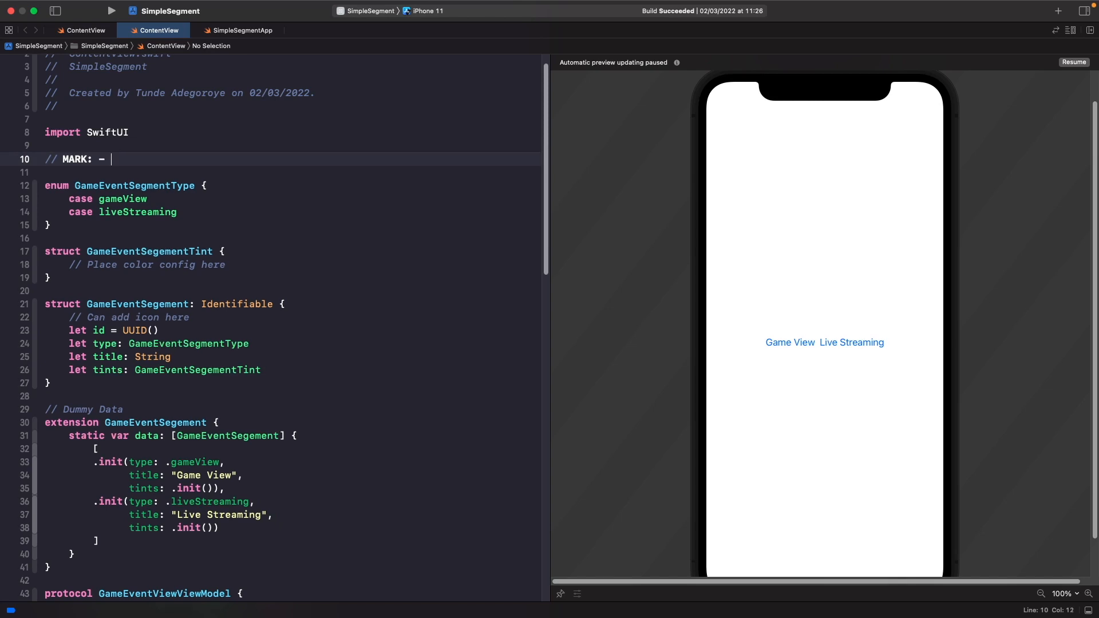
pyautogui.write('mO')
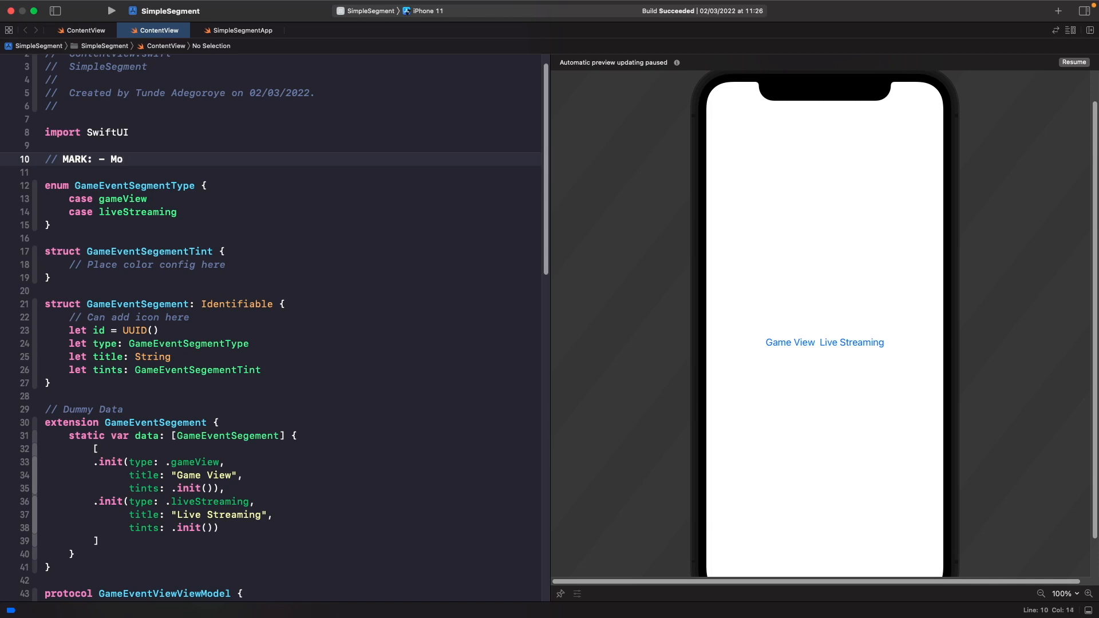
pyautogui.write('dels')
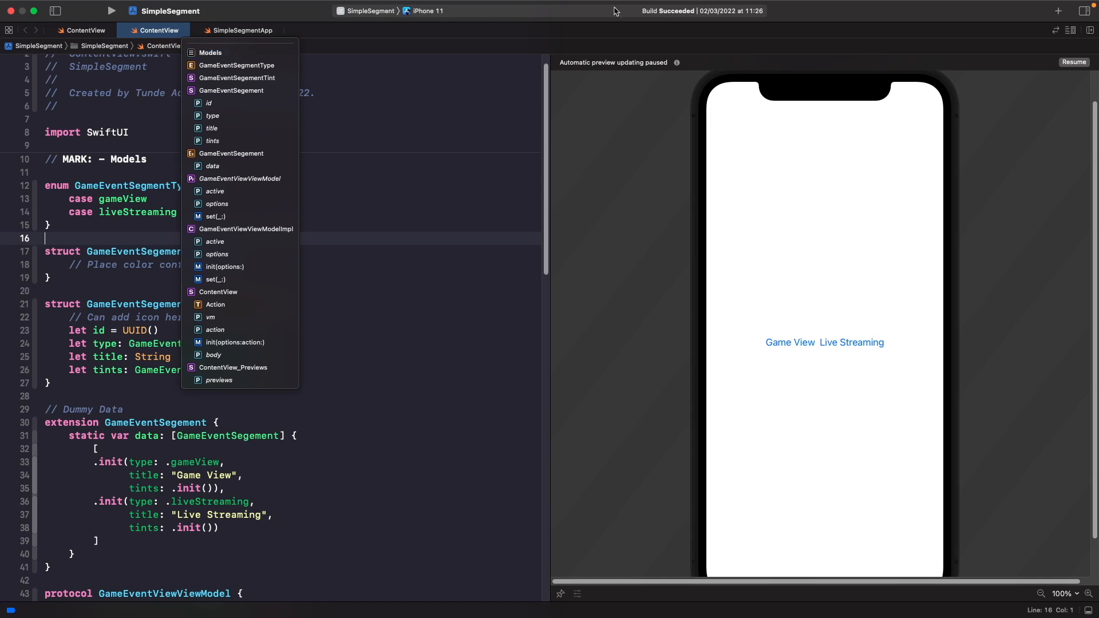
pyautogui.moveTo(614, 12)
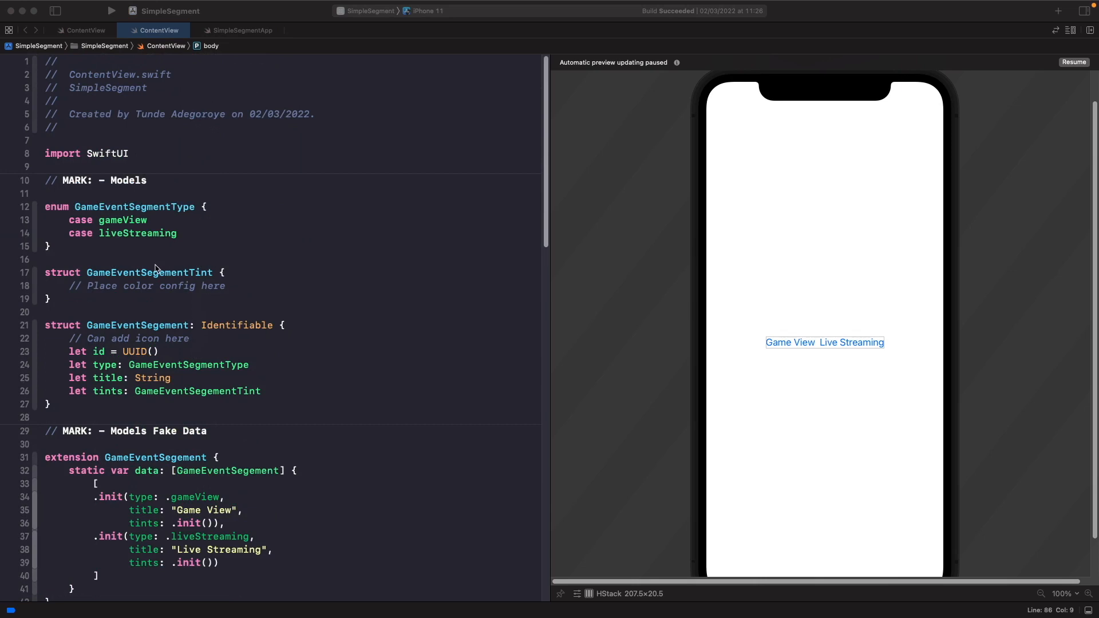
# - Open the jump bar symbol list to reach the Main View Source of truth section
pyautogui.click(209, 46)
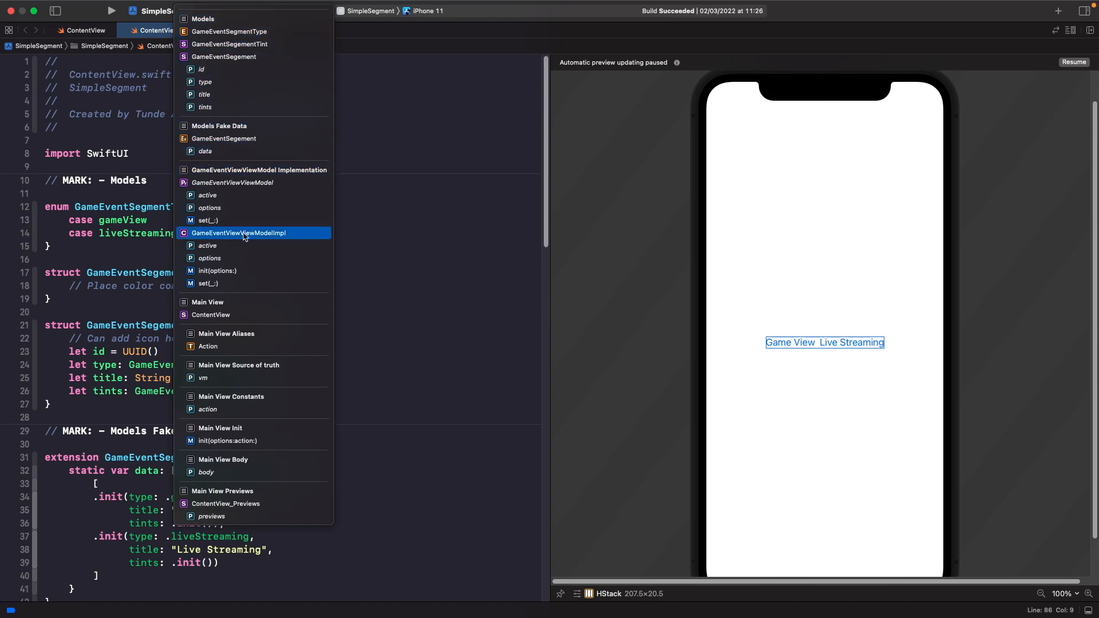
pyautogui.moveTo(232, 297)
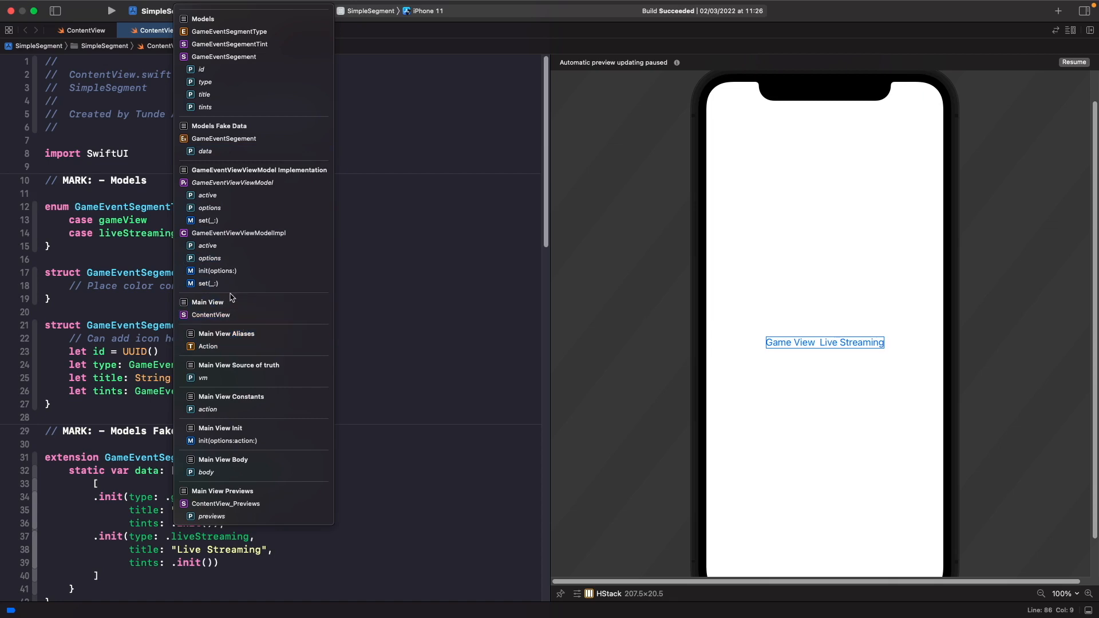
pyautogui.moveTo(252, 370)
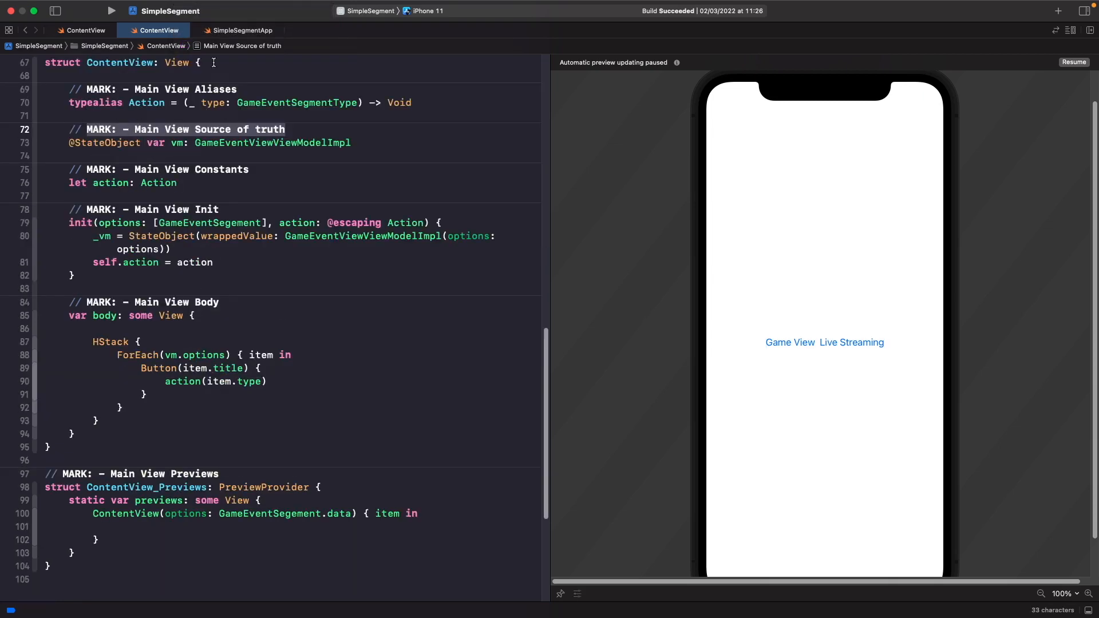
pyautogui.moveTo(130, 124)
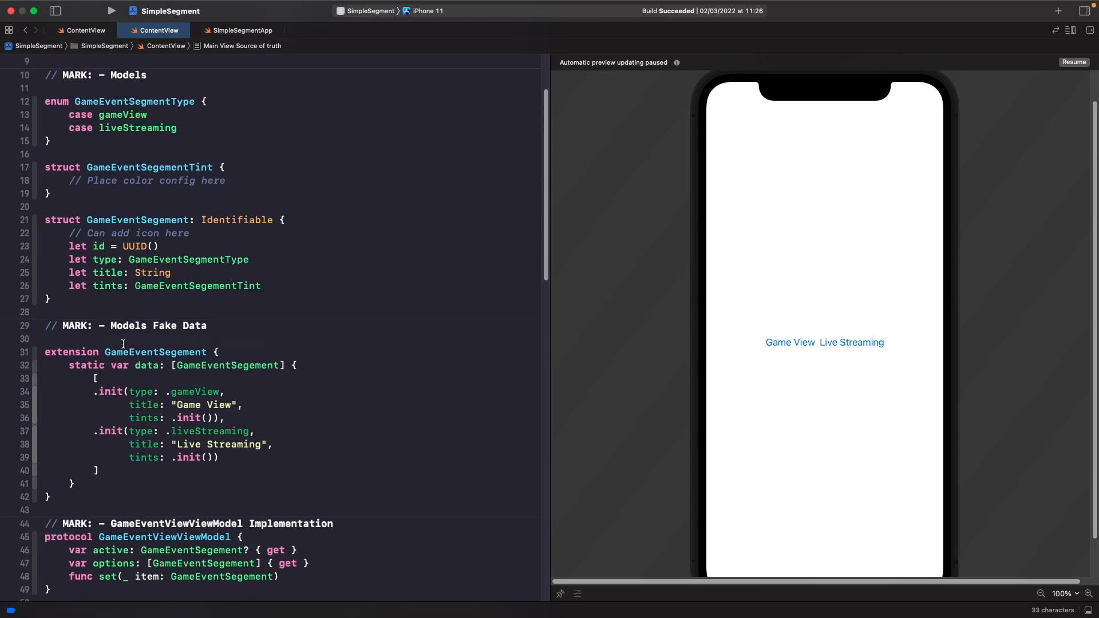
# - Add the comment '// This is dummy data that can be used to quickly see some options'
pyautogui.click(122, 339)
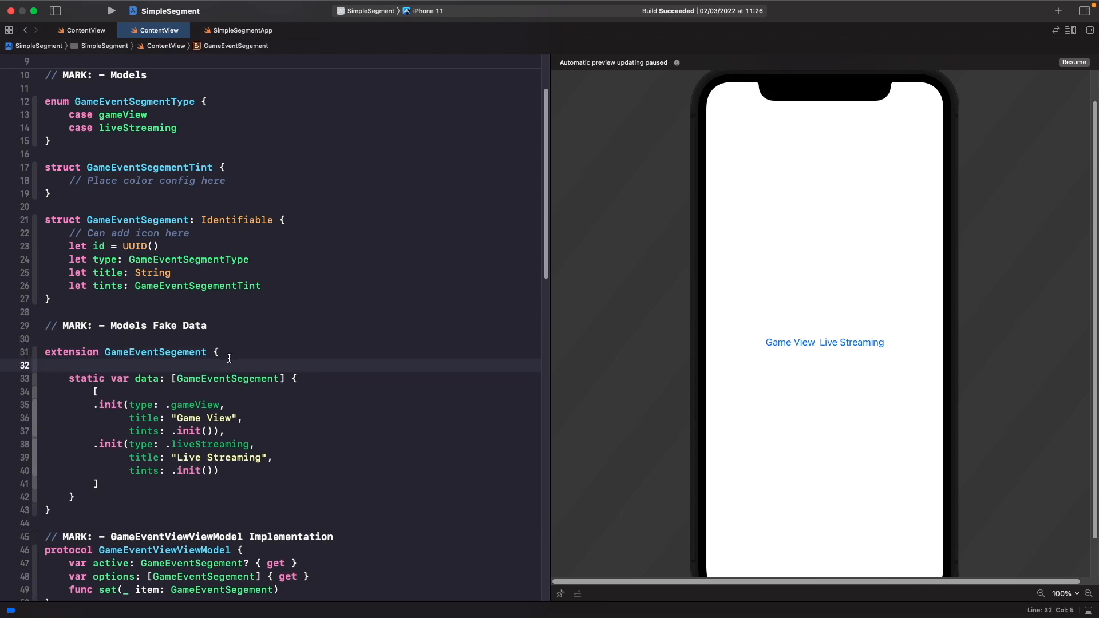
pyautogui.write('//')
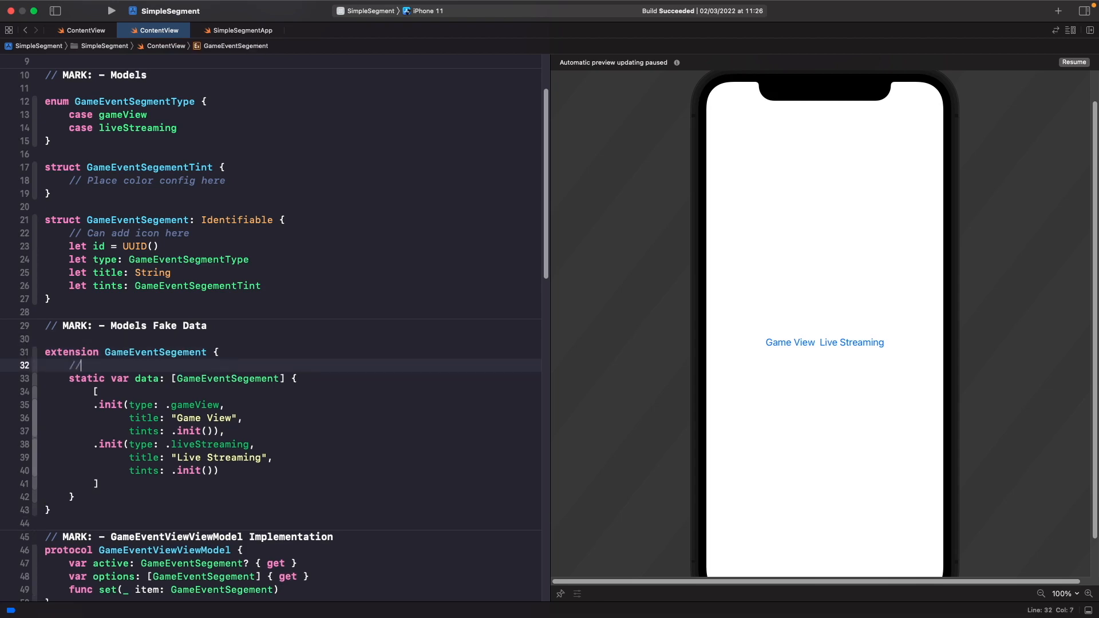
pyautogui.write('" "')
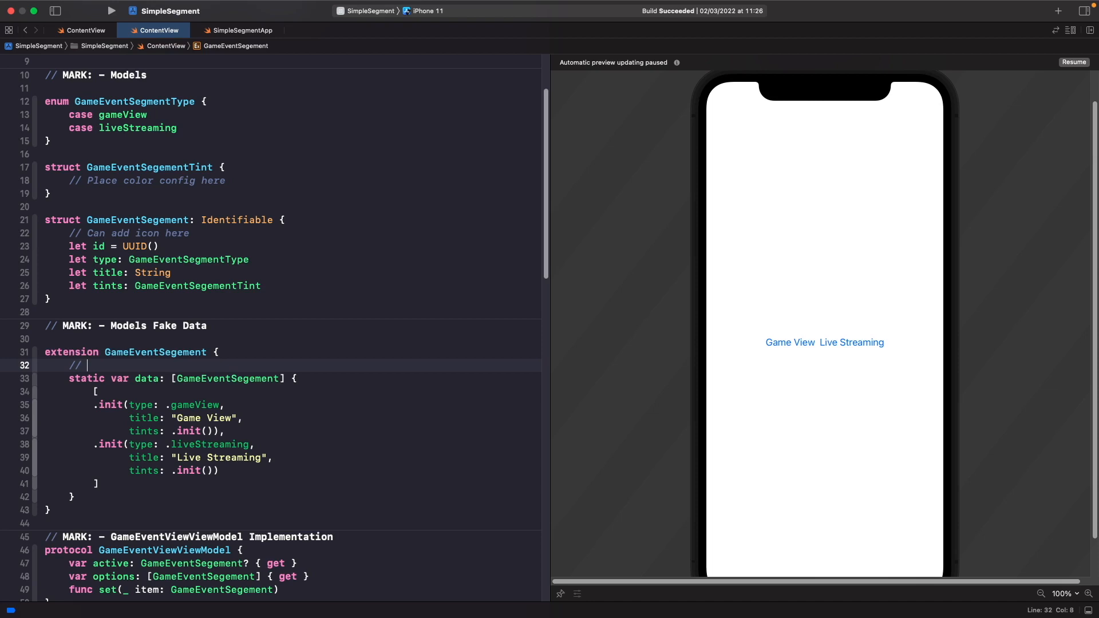
pyautogui.write('This is dummy data that can be used to quickly see some options')
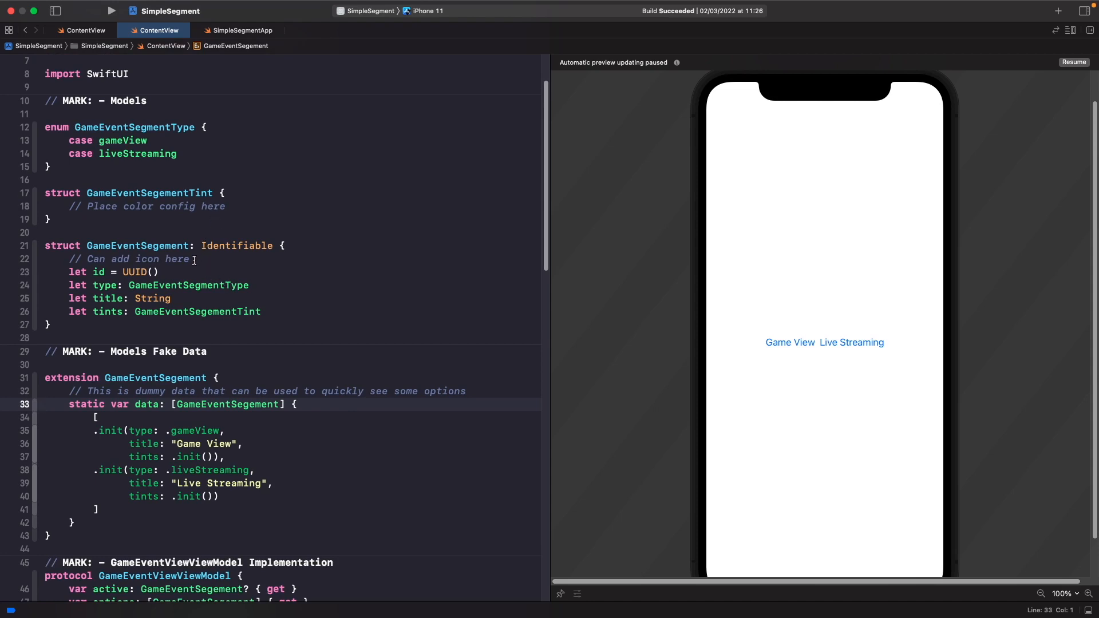
pyautogui.moveTo(244, 250)
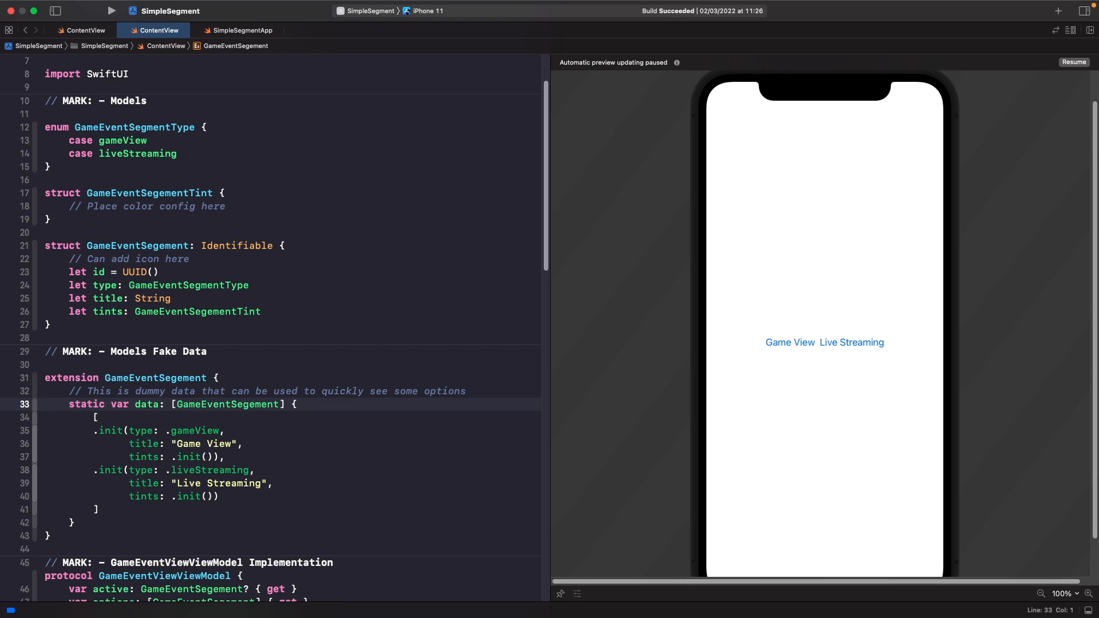
# - Insert an empty line 33 below the dummy-data comment, removing the stray // marks
pyautogui.click(63, 405)
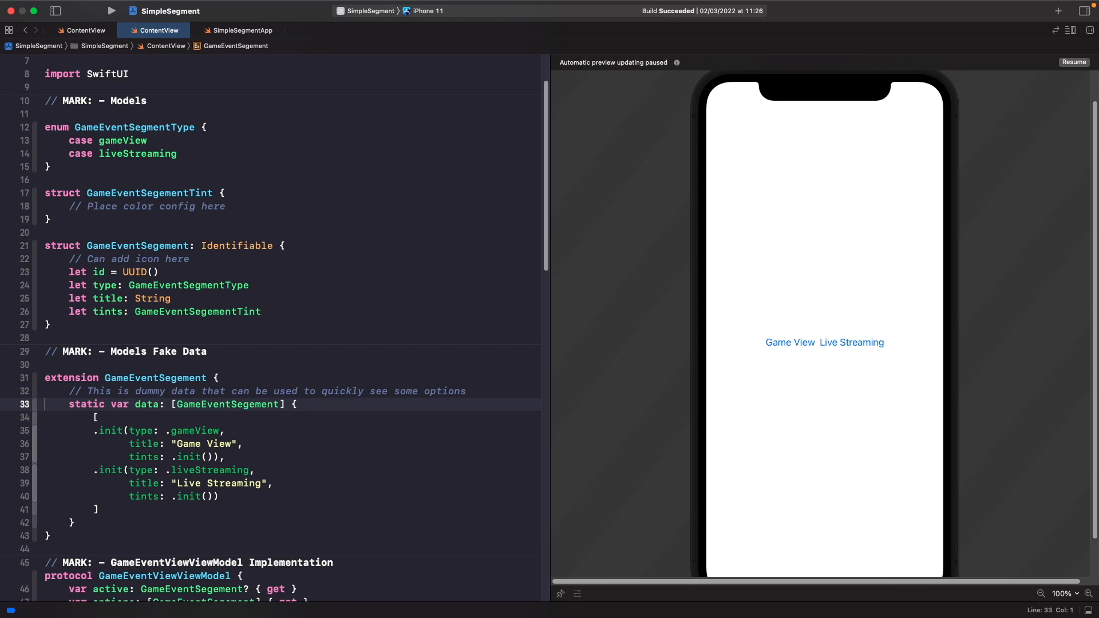
pyautogui.moveTo(824, 358)
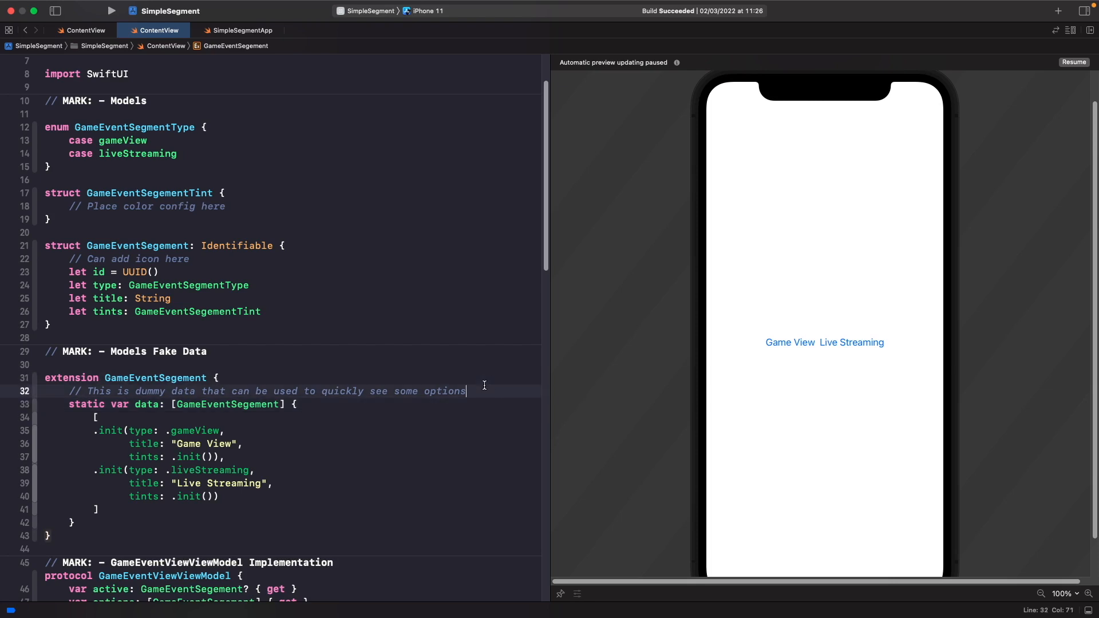
pyautogui.press('enter')
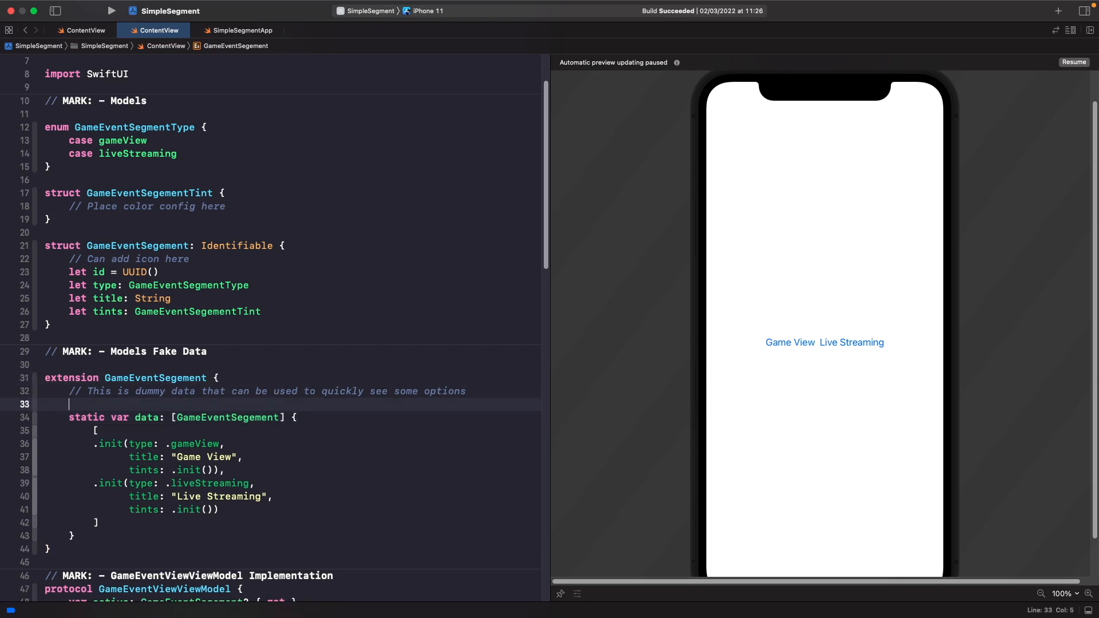
pyautogui.write('//')
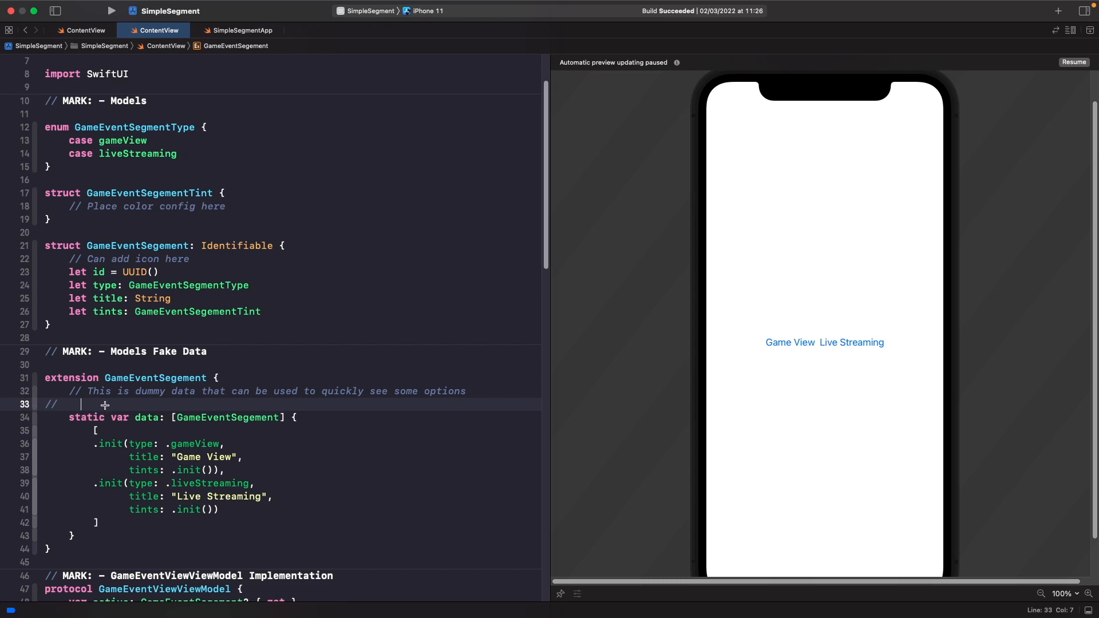
pyautogui.write('ก')
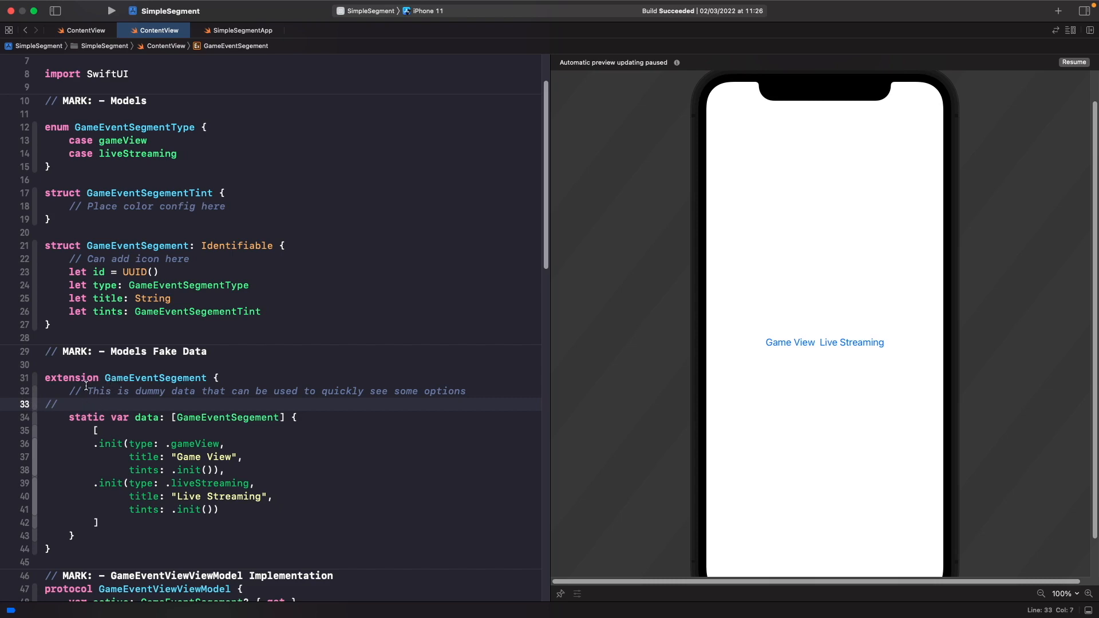
pyautogui.click(84, 404)
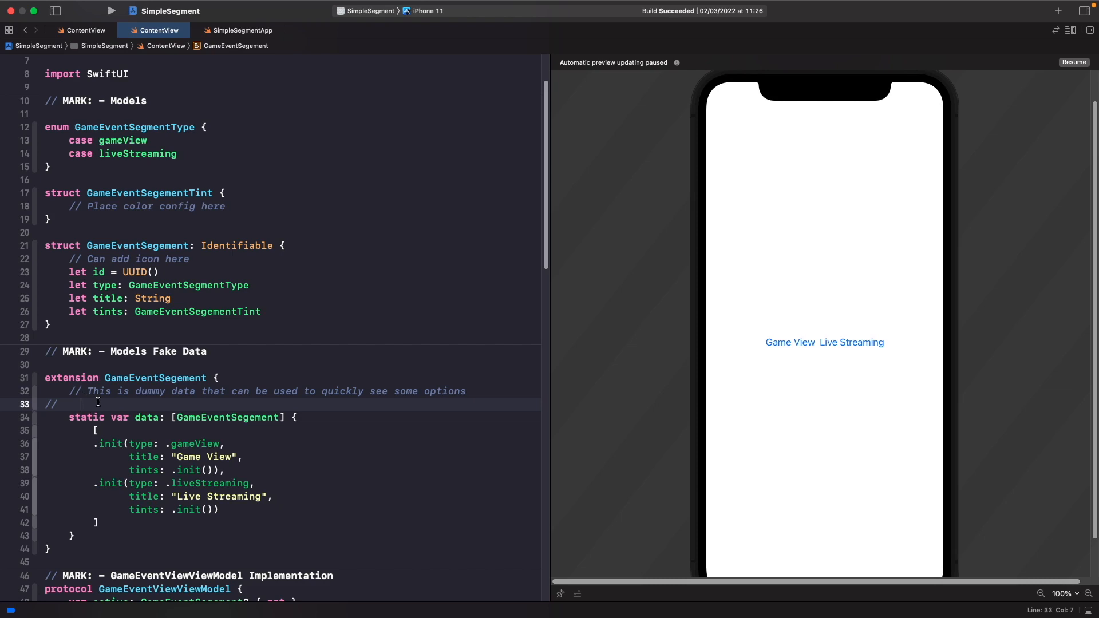
pyautogui.press('backspace')
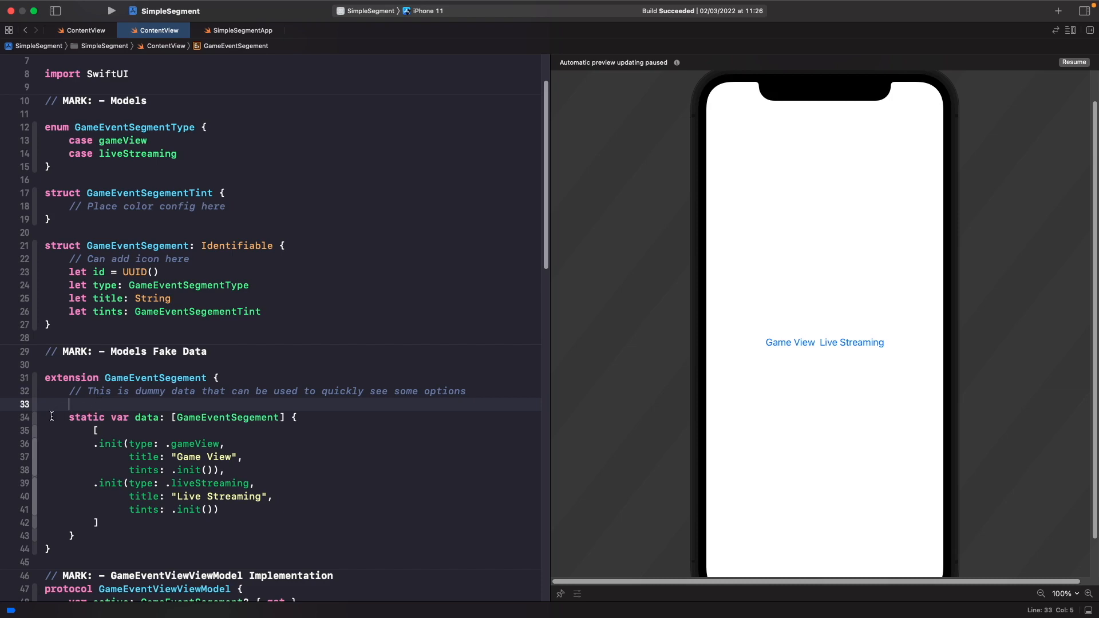
pyautogui.moveTo(29, 422)
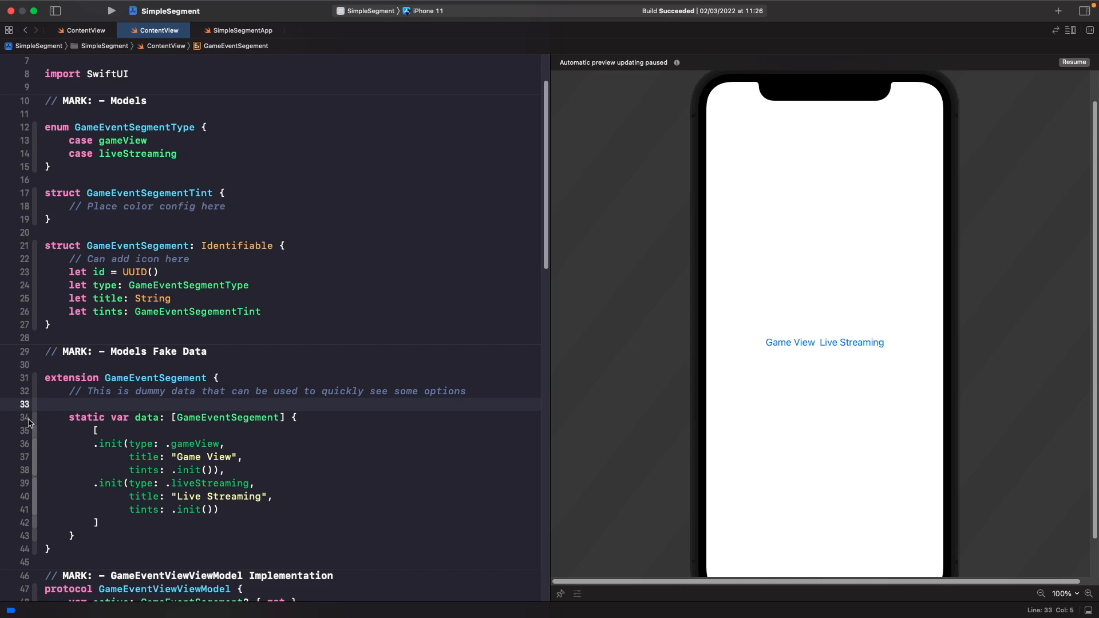
pyautogui.moveTo(28, 421)
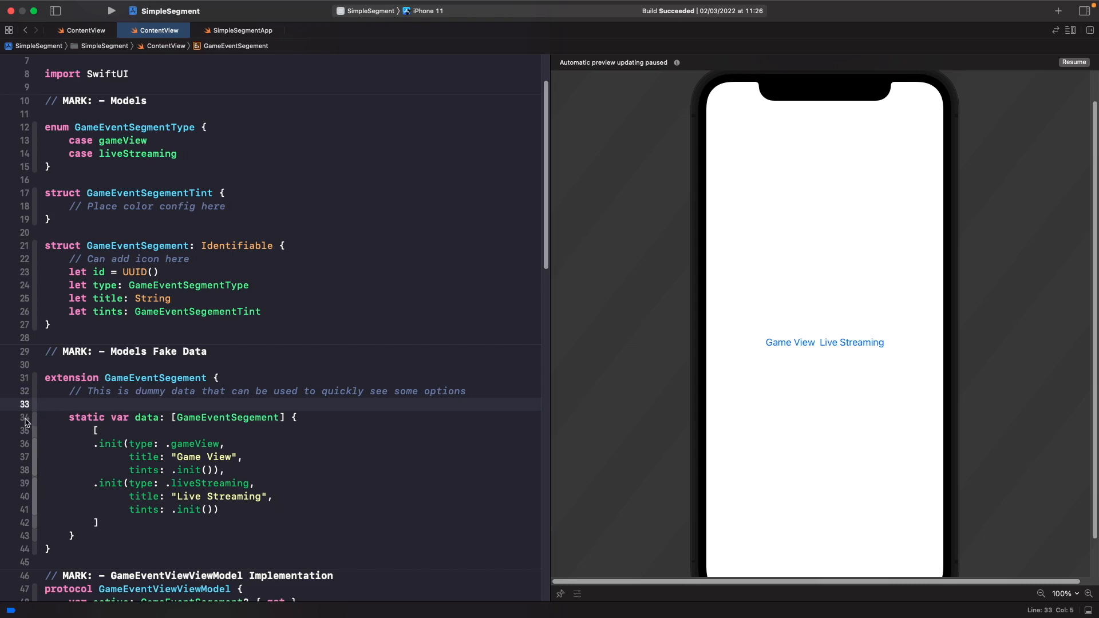
pyautogui.moveTo(25, 421)
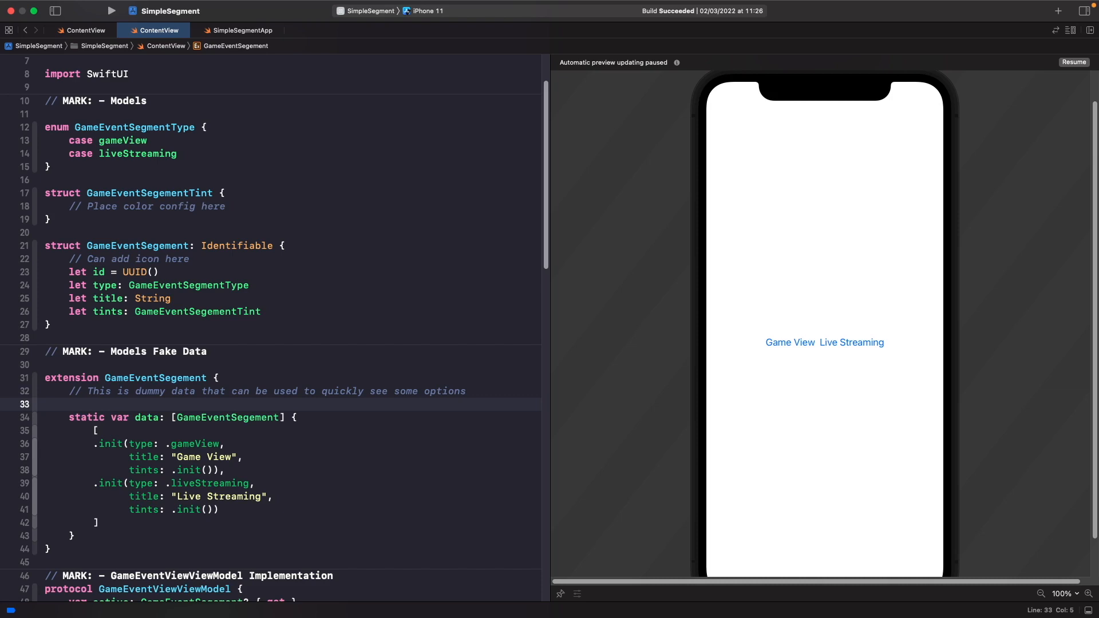
# - Place a block comment above GameEventSegmentType describing its segment options and adding cases
pyautogui.click(69, 405)
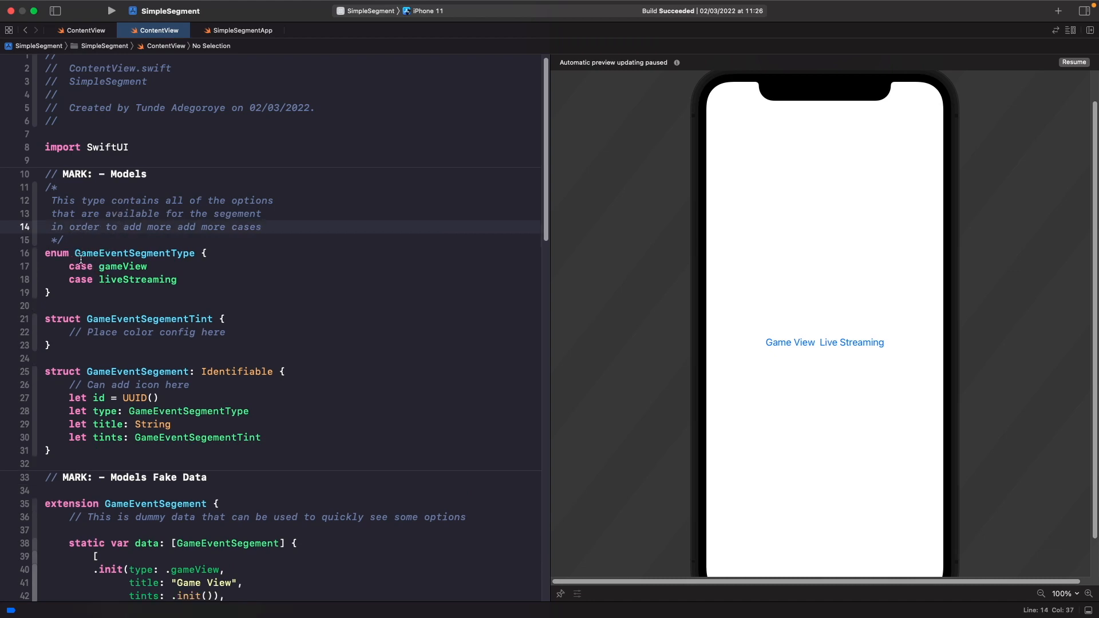
pyautogui.click(261, 226)
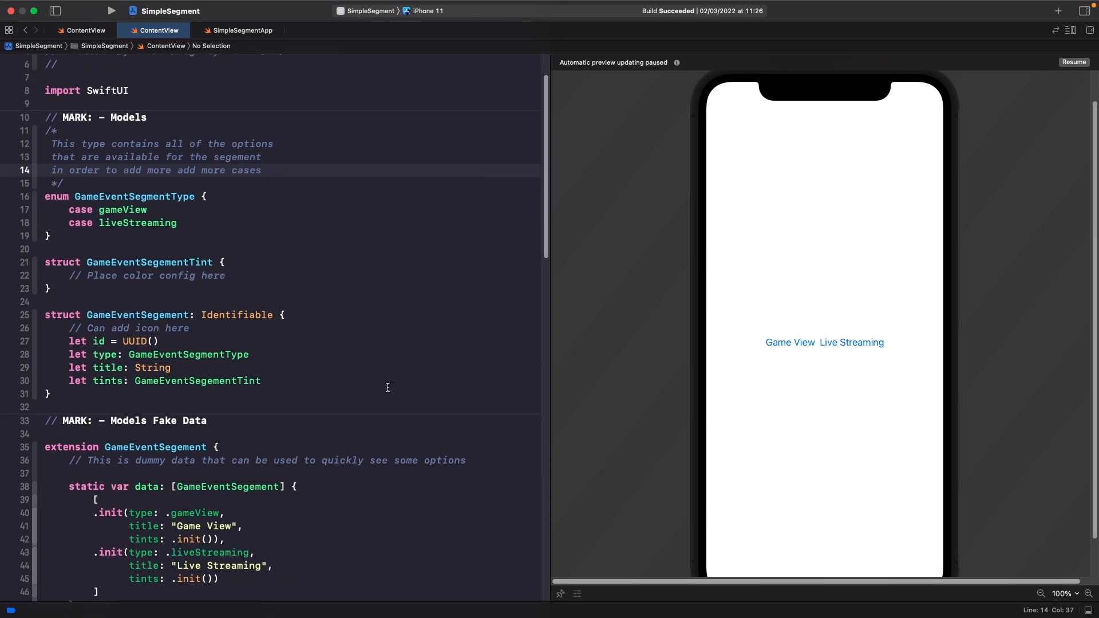
pyautogui.scroll(-3)
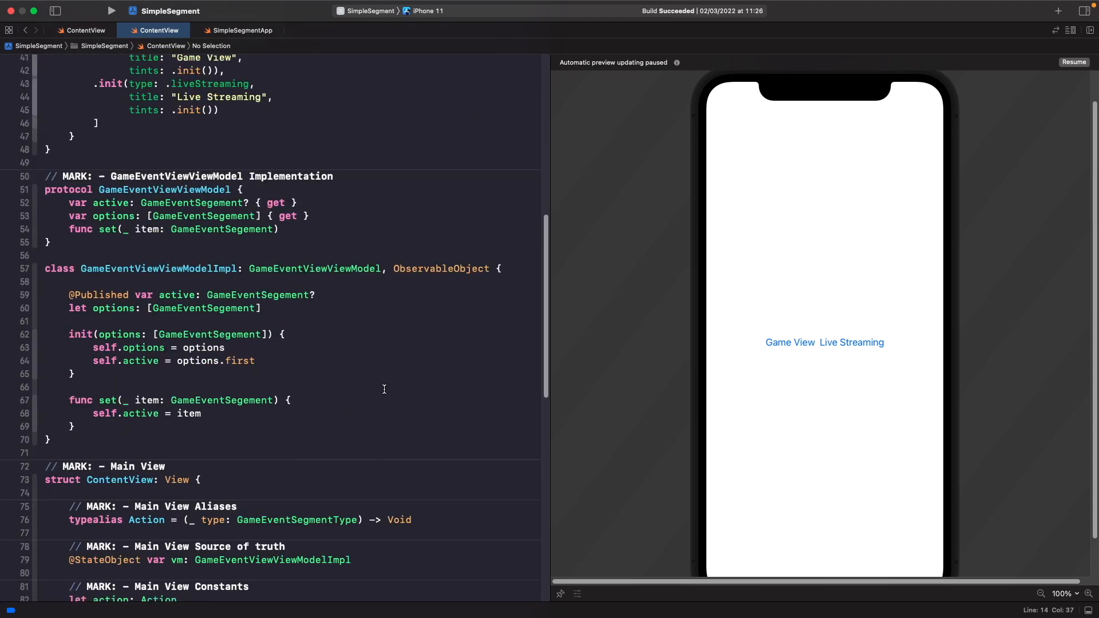
pyautogui.moveTo(176, 400)
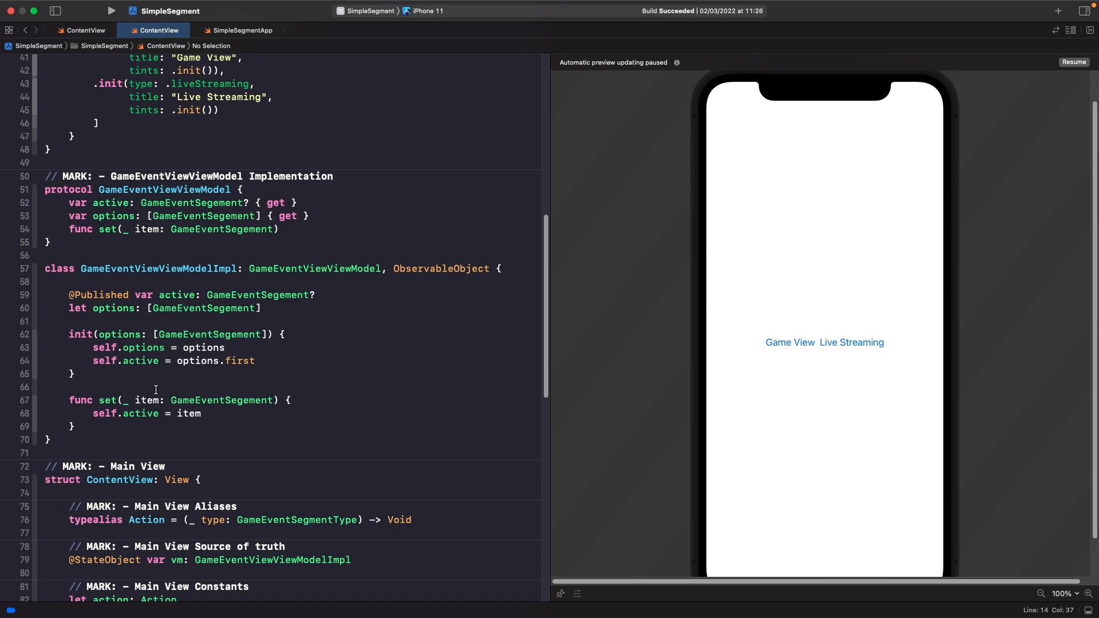
pyautogui.moveTo(153, 389)
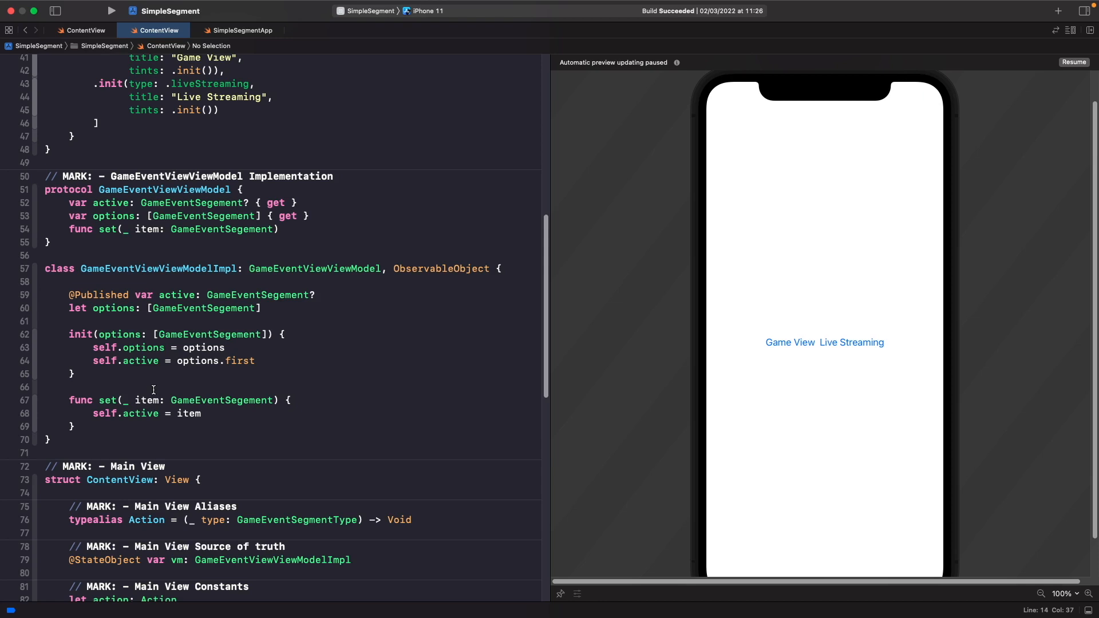
pyautogui.moveTo(150, 388)
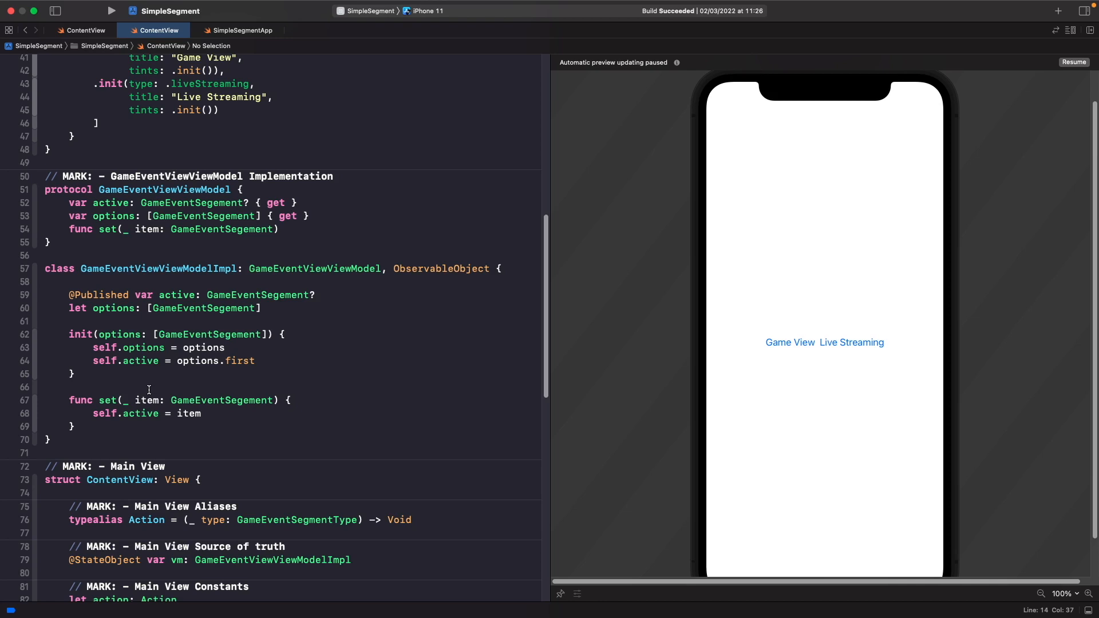
pyautogui.moveTo(131, 390)
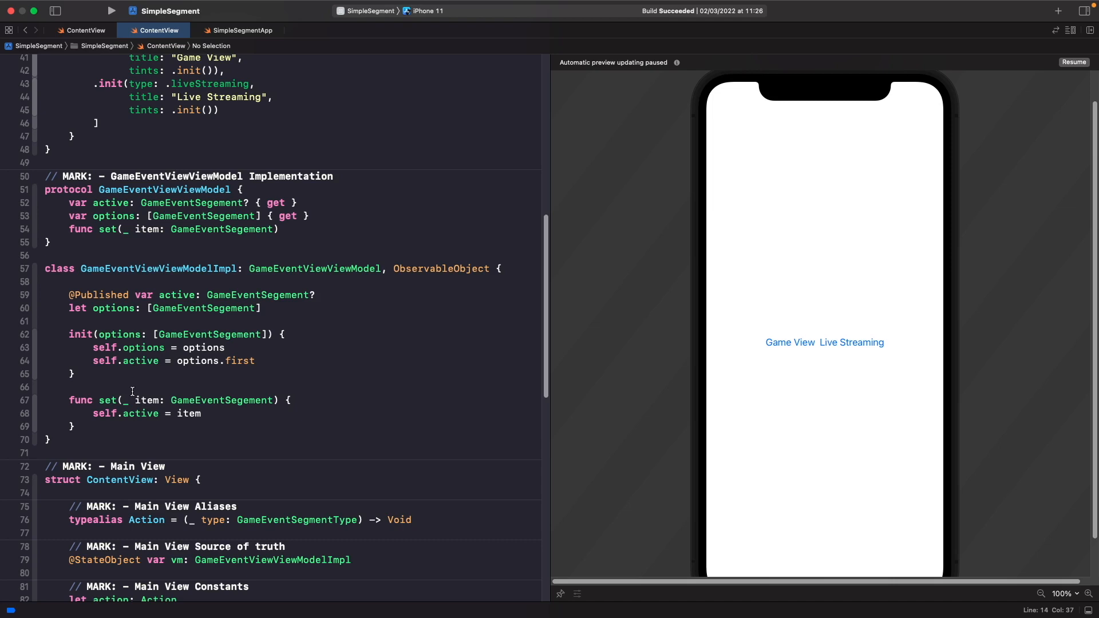
pyautogui.moveTo(119, 392)
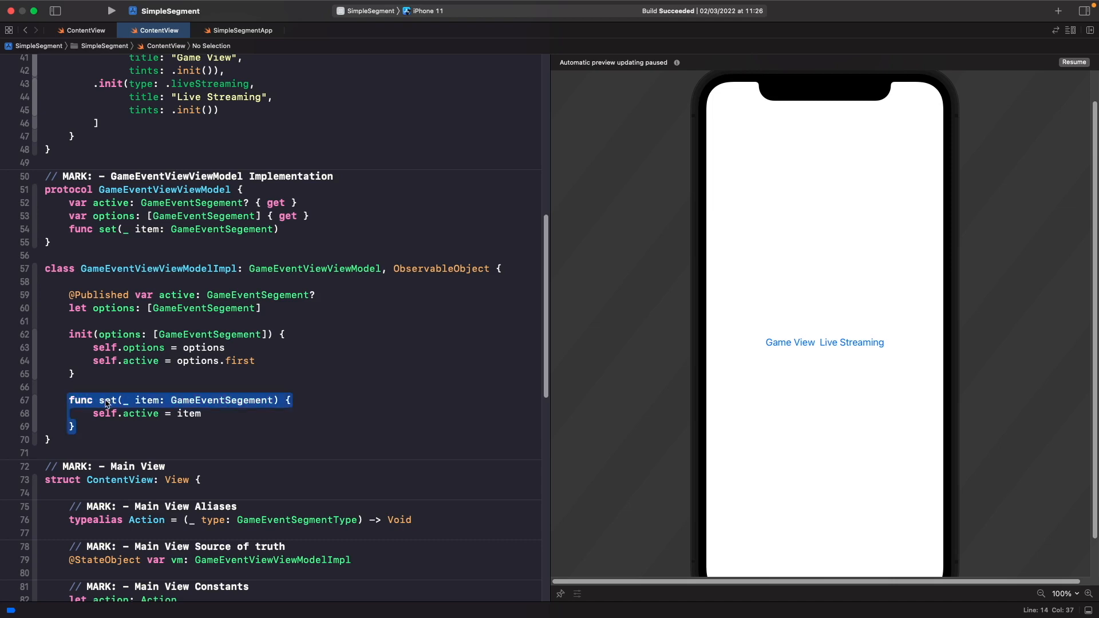
# - Generate a documentation comment for set(_:) via the context menu's Add Documentation
pyautogui.rightClick(108, 400)
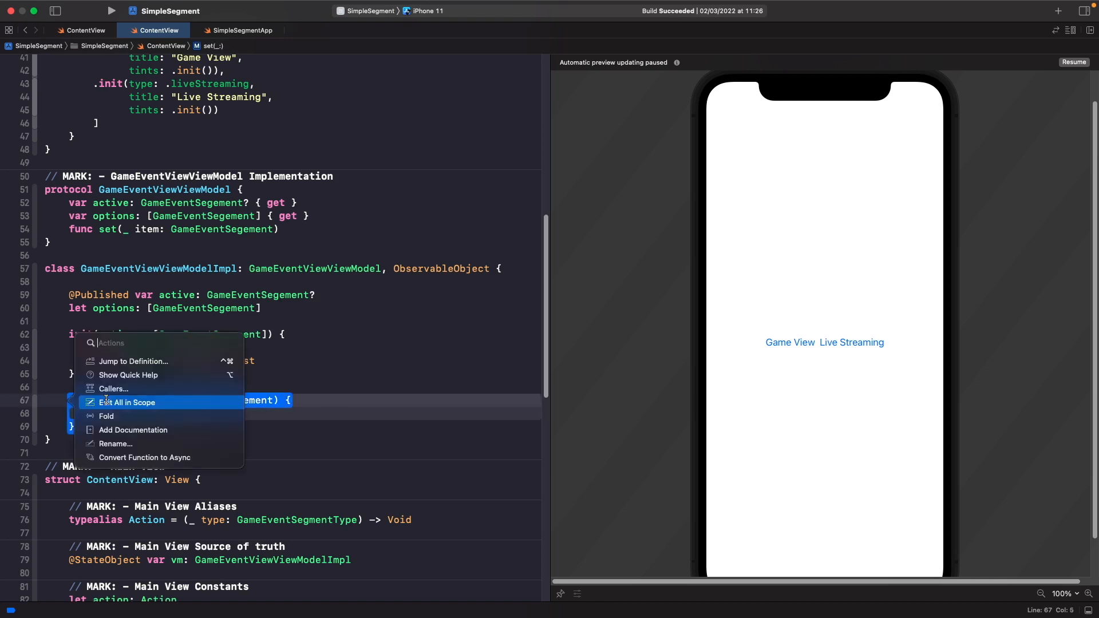
pyautogui.moveTo(133, 430)
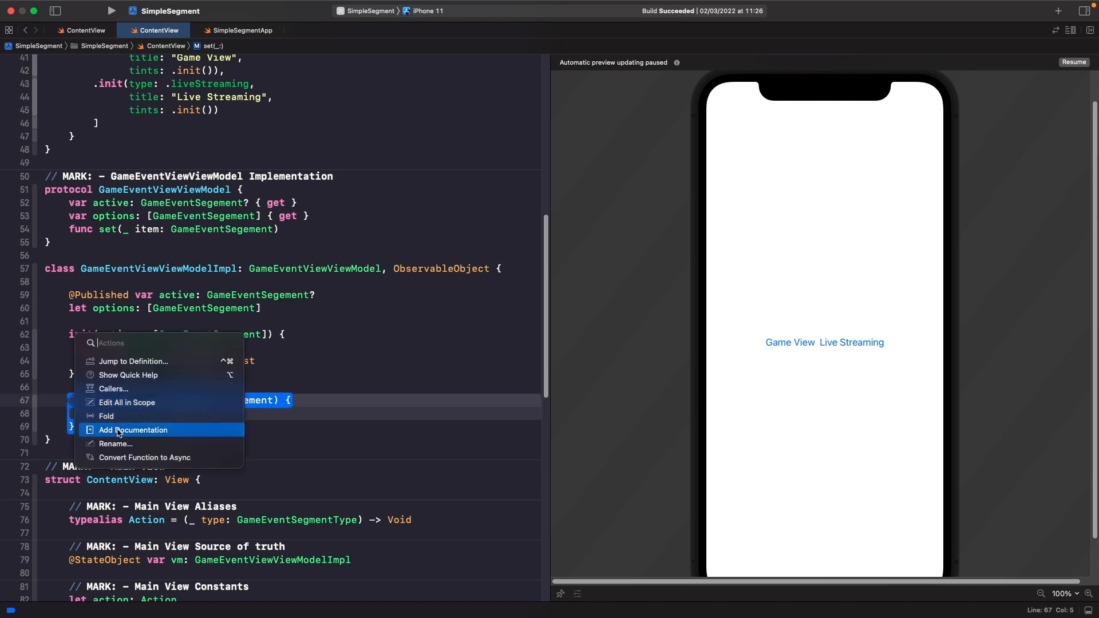
pyautogui.click(133, 430)
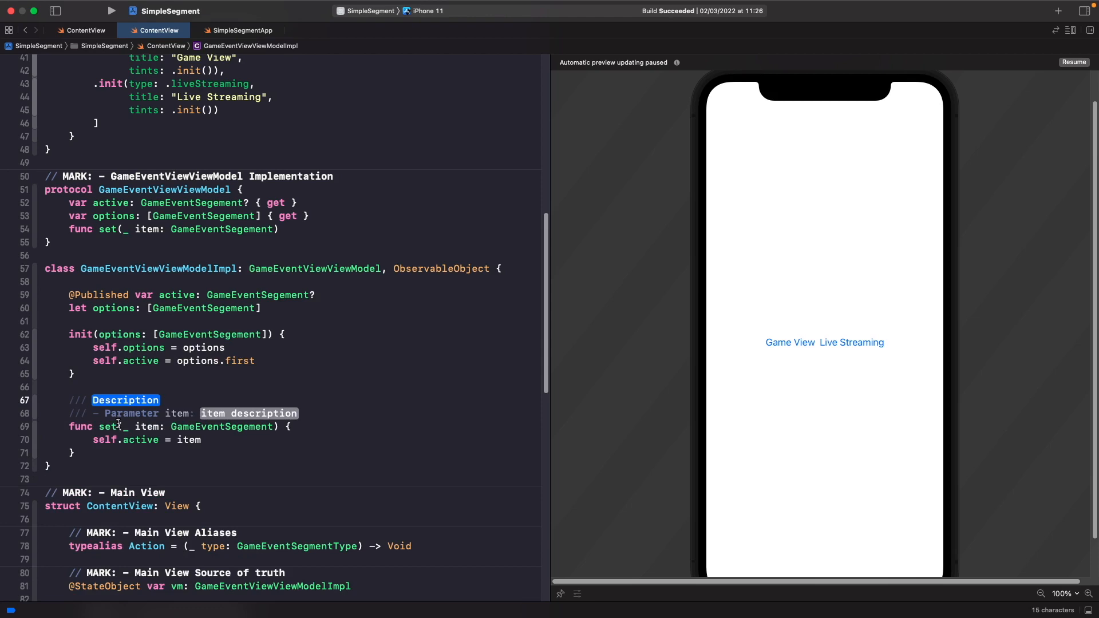
pyautogui.moveTo(117, 424)
pyautogui.write(' The segment type that will now become active')
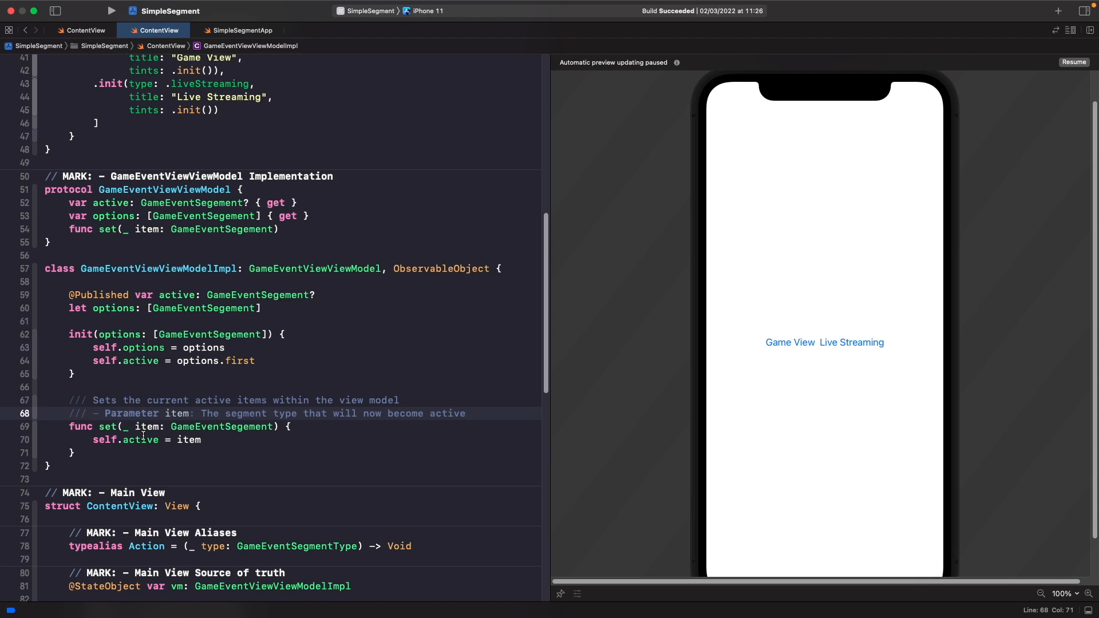
pyautogui.moveTo(225, 412)
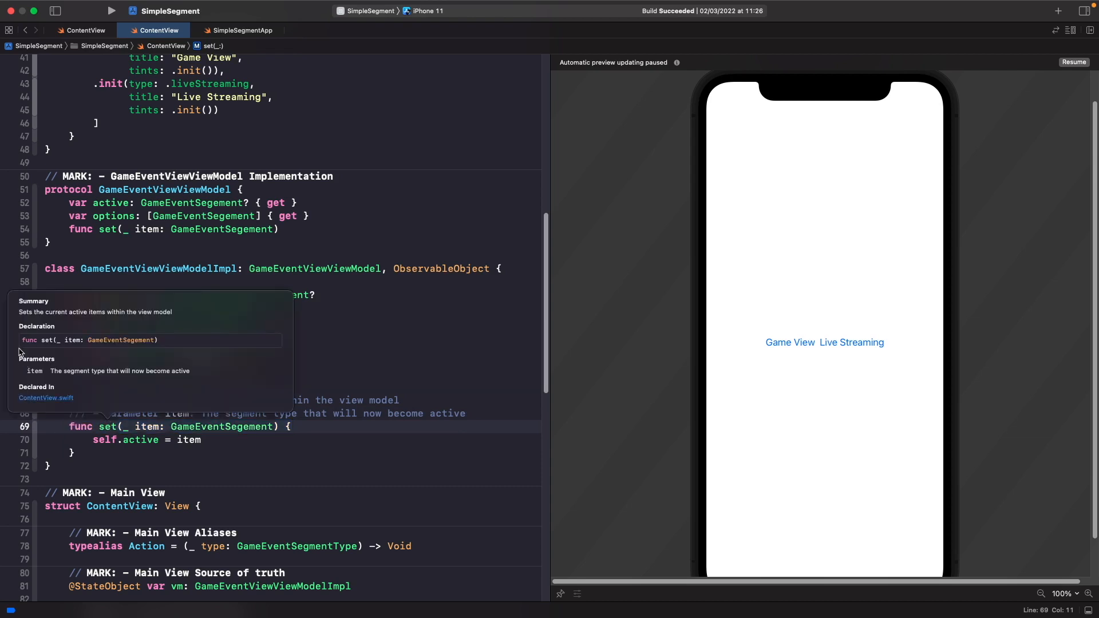
pyautogui.moveTo(70, 307)
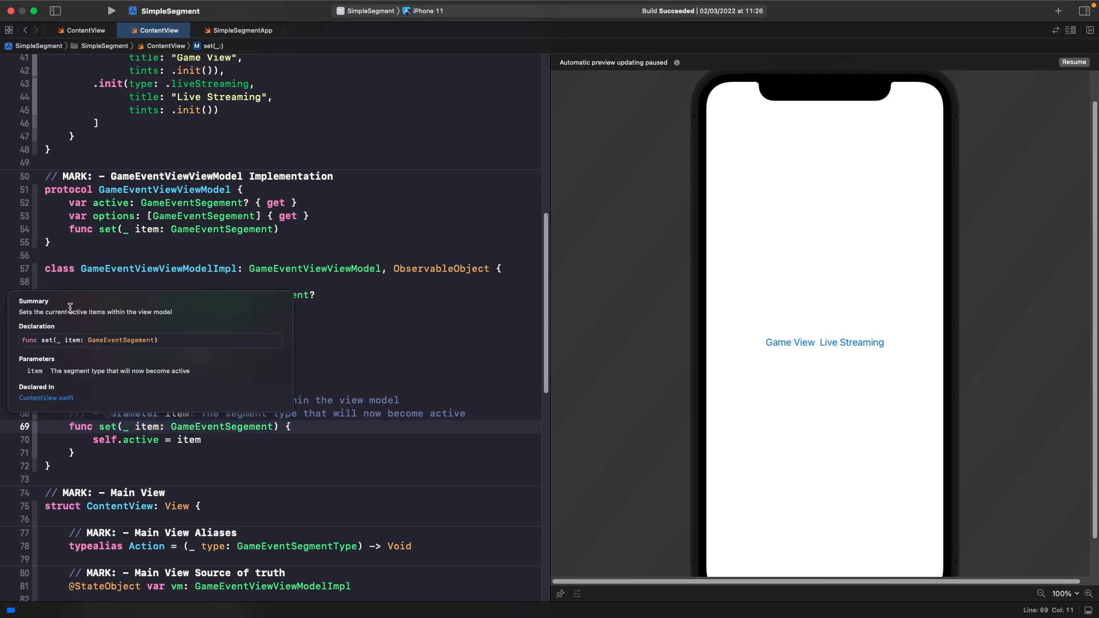
pyautogui.moveTo(104, 420)
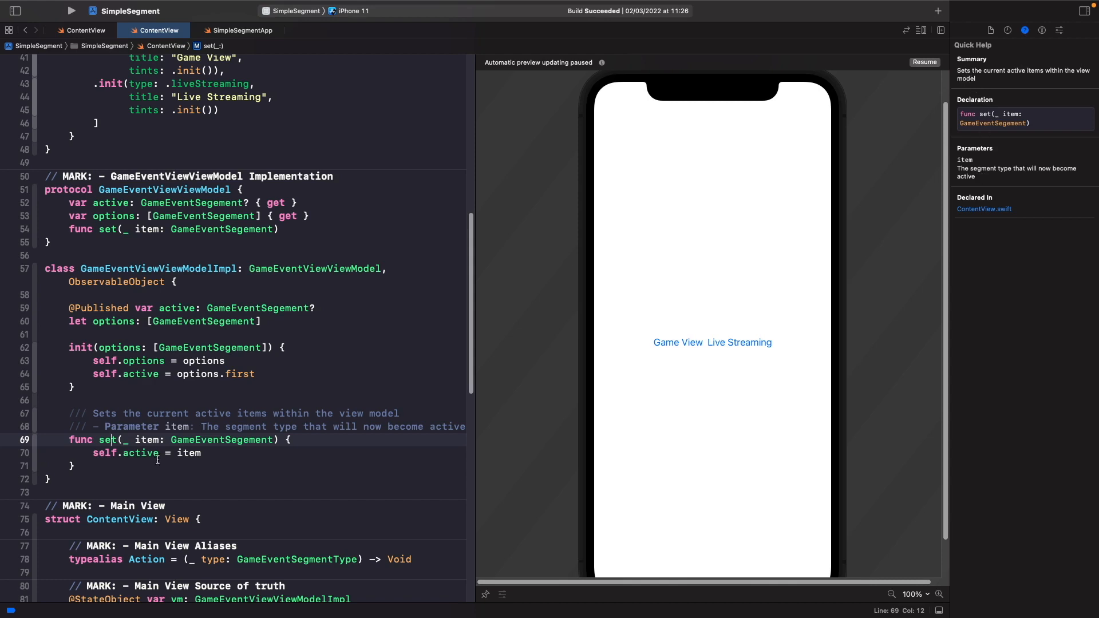
pyautogui.moveTo(973, 168)
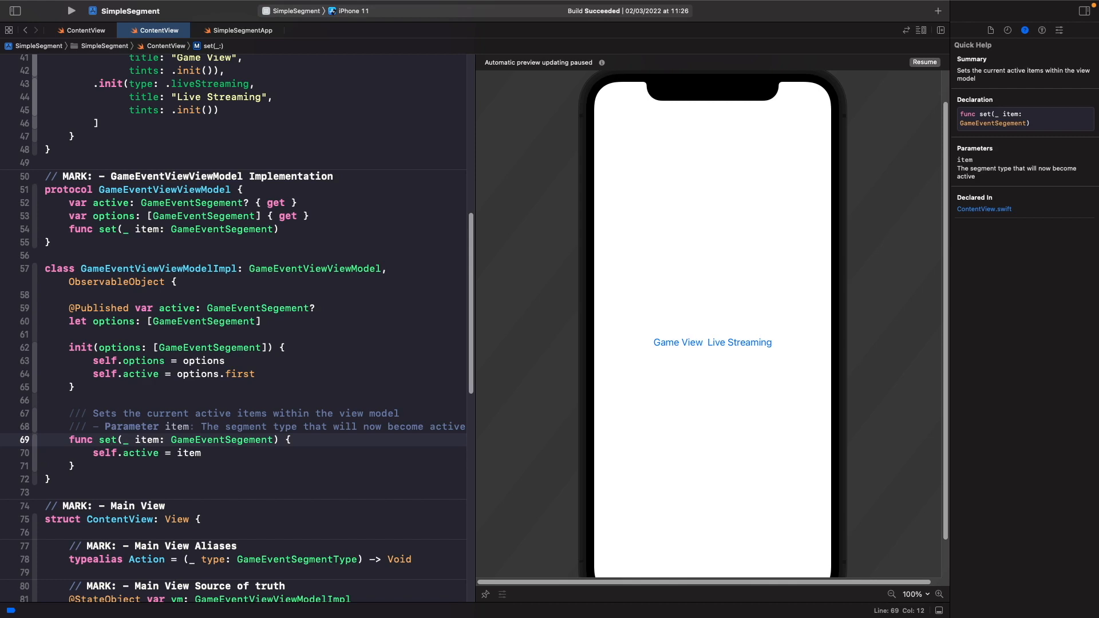
# - Hide Quick Help and document active as 'The active item that has been selected'
pyautogui.click(1090, 10)
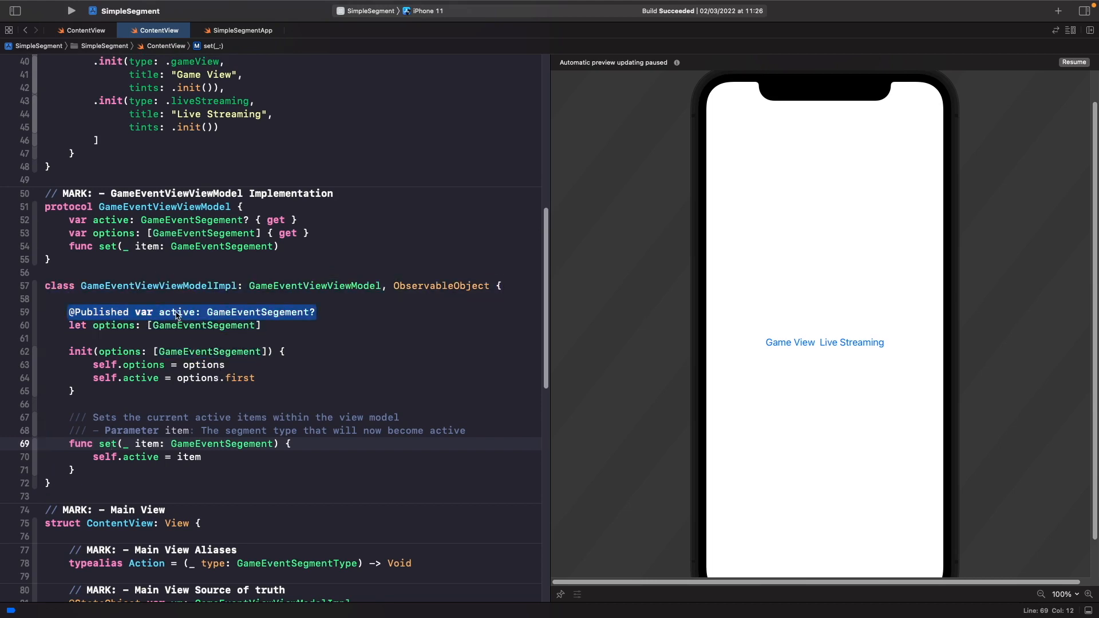
pyautogui.rightClick(177, 312)
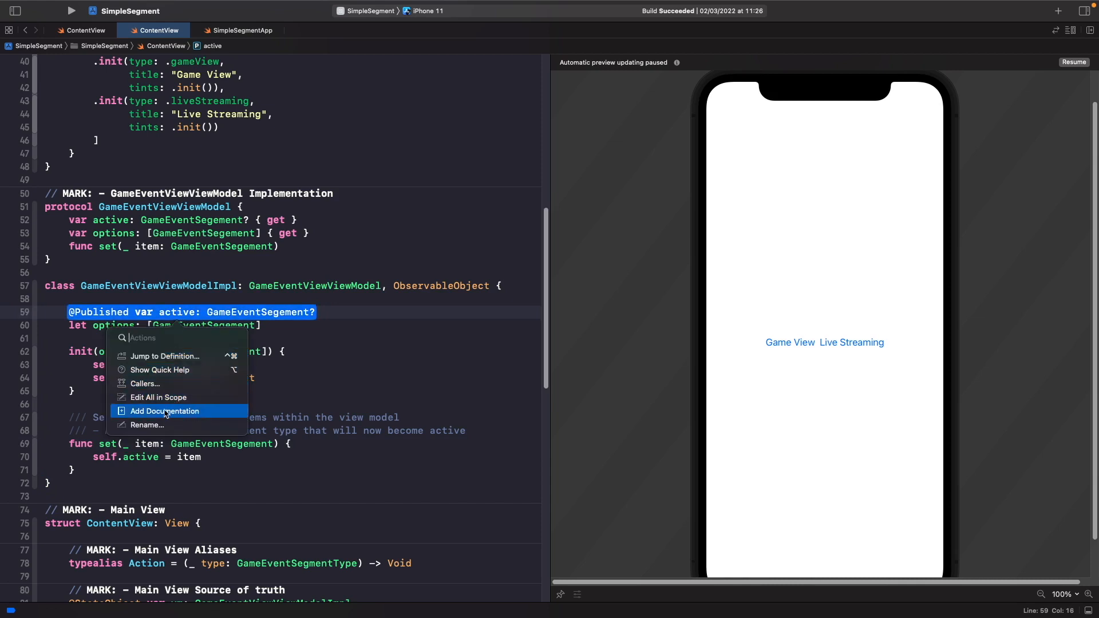
pyautogui.click(164, 411)
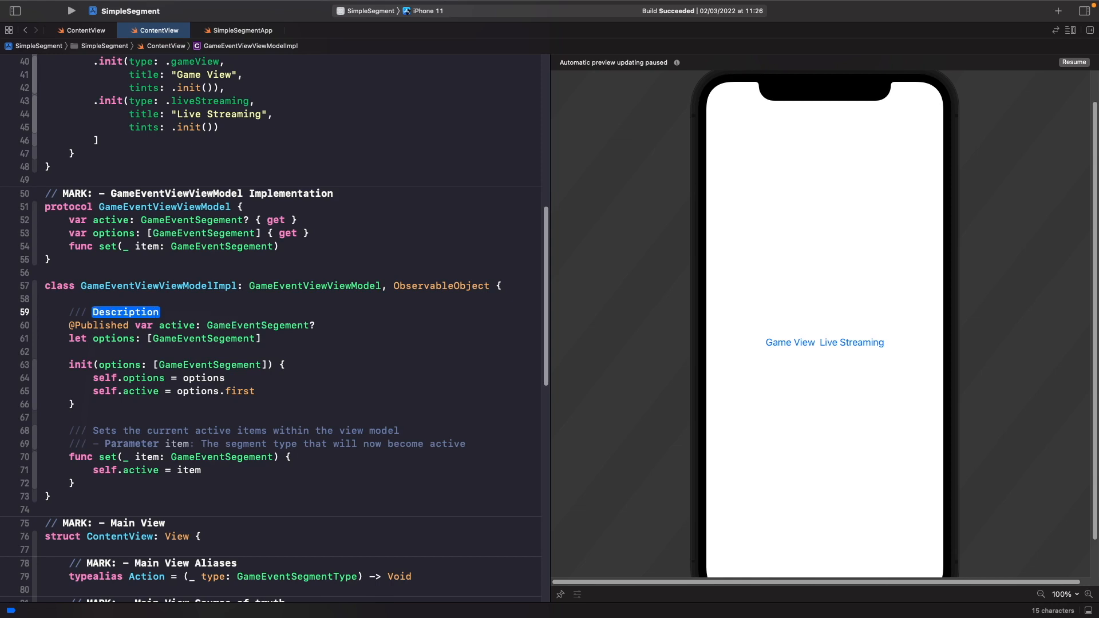
pyautogui.write('The active item that has been selected')
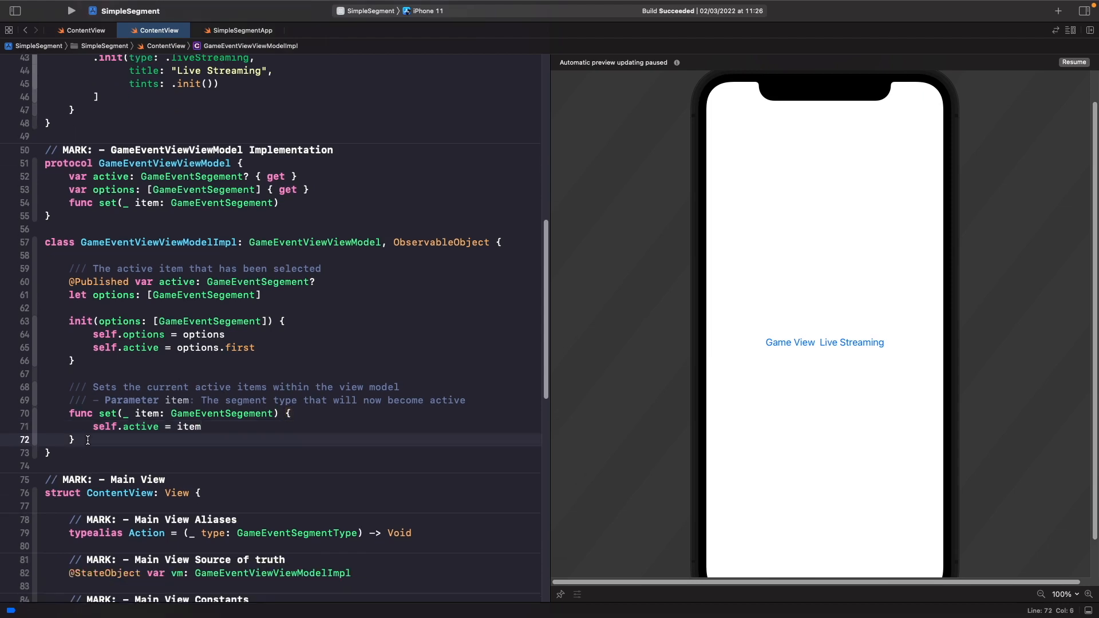
# - Write func getVal(item: Int, anotheritem: String) -> Int returning item below set(_:)
pyautogui.write('func')
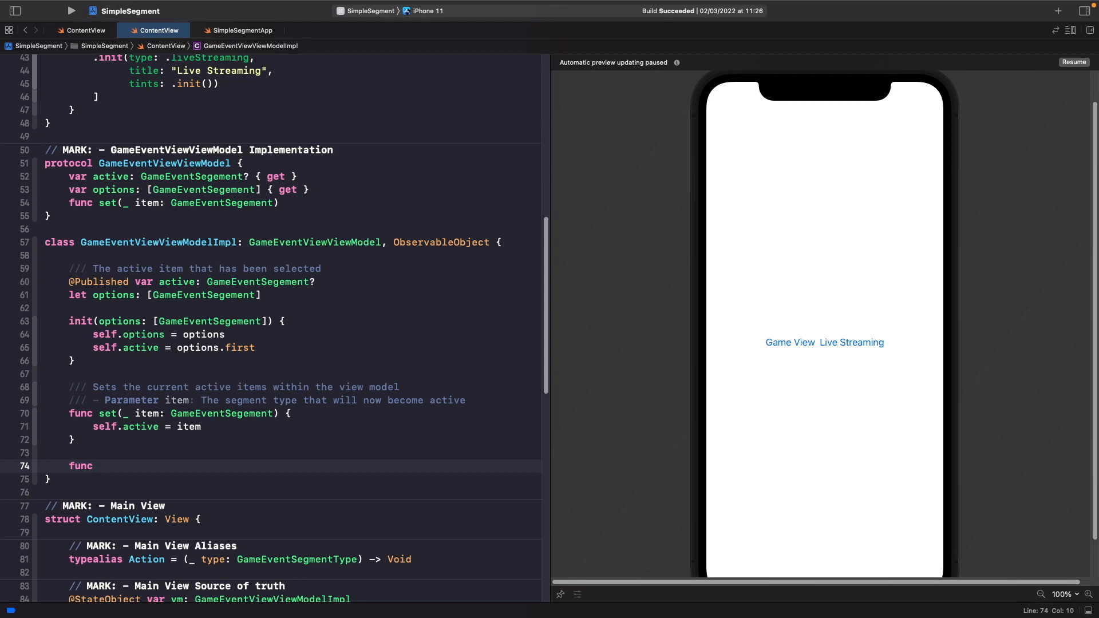
pyautogui.write('getVal(ite)')
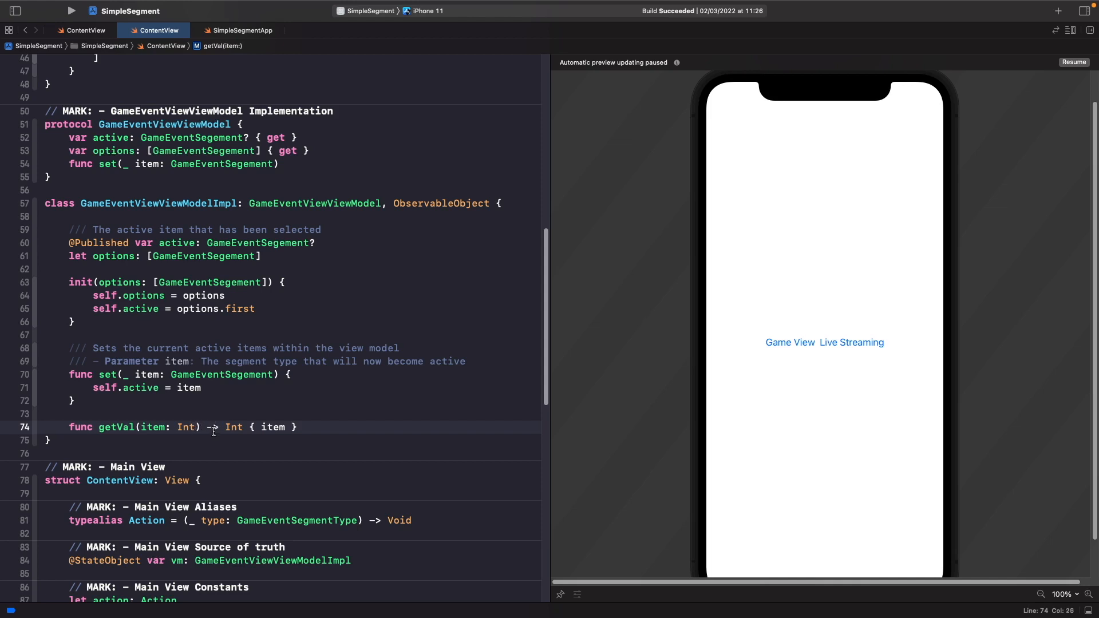
pyautogui.write(', item')
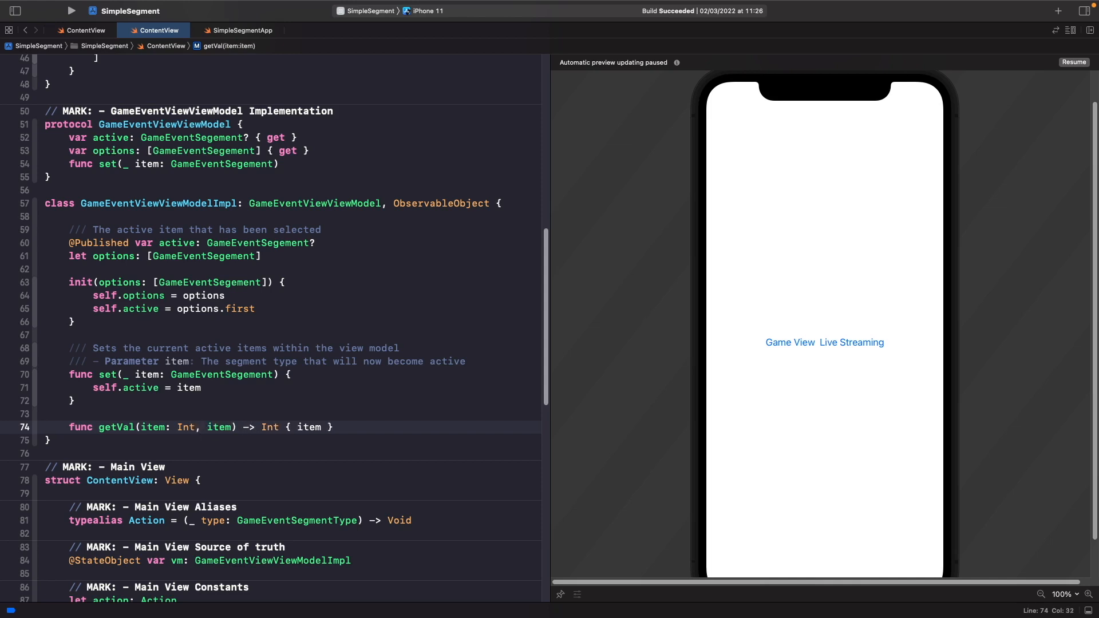
pyautogui.write('anotheritem: String')
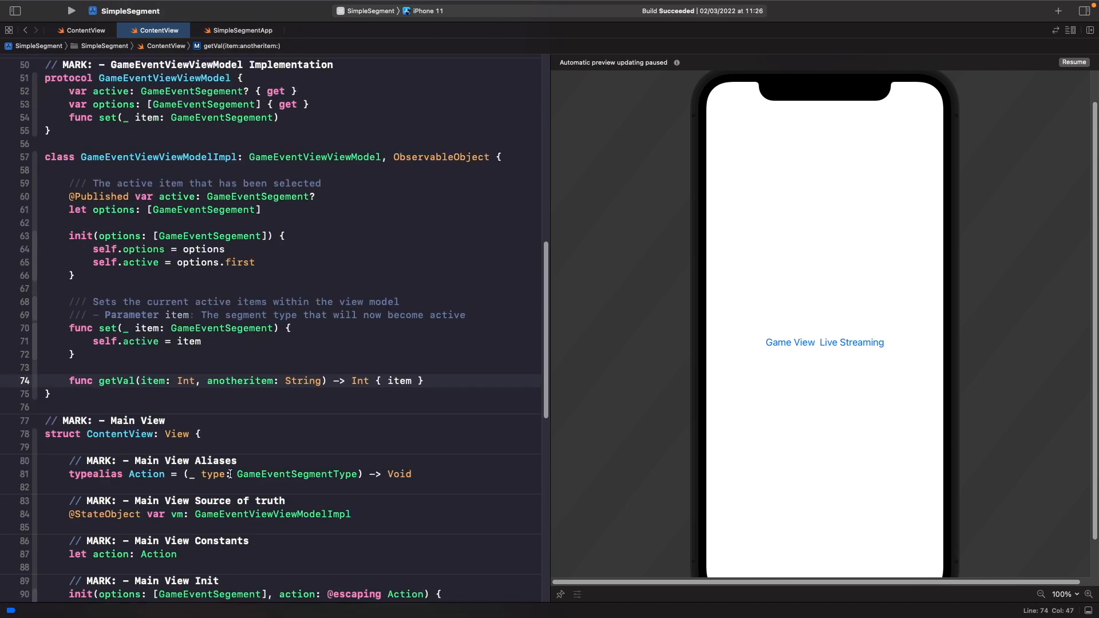
# - Select the getVal declaration and insert its Add Documentation template
pyautogui.tripleClick(245, 380)
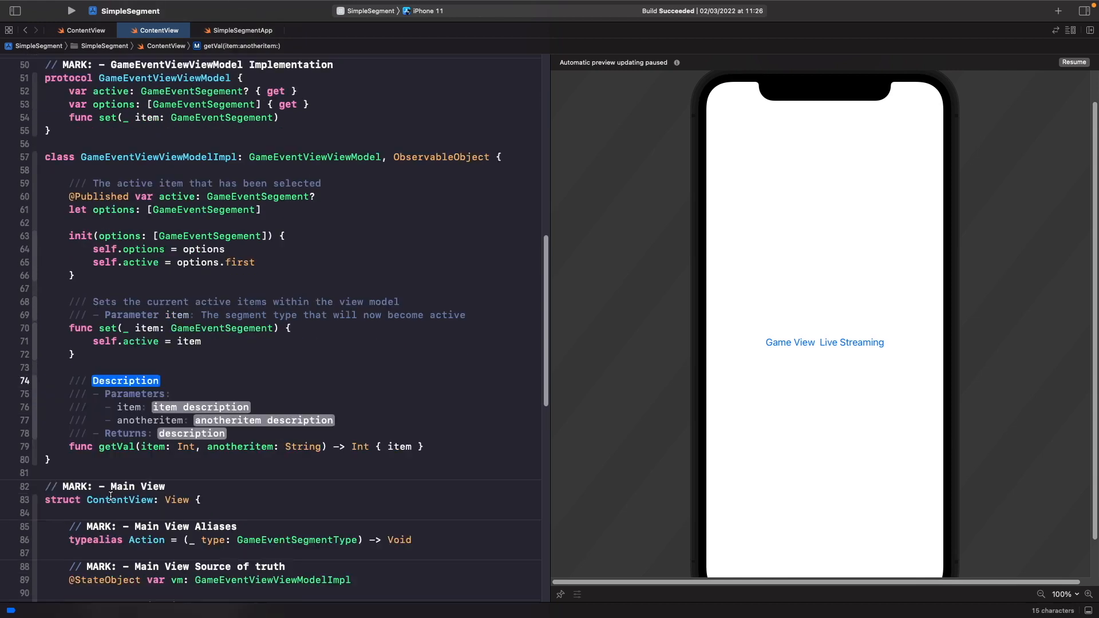
pyautogui.scroll(-3)
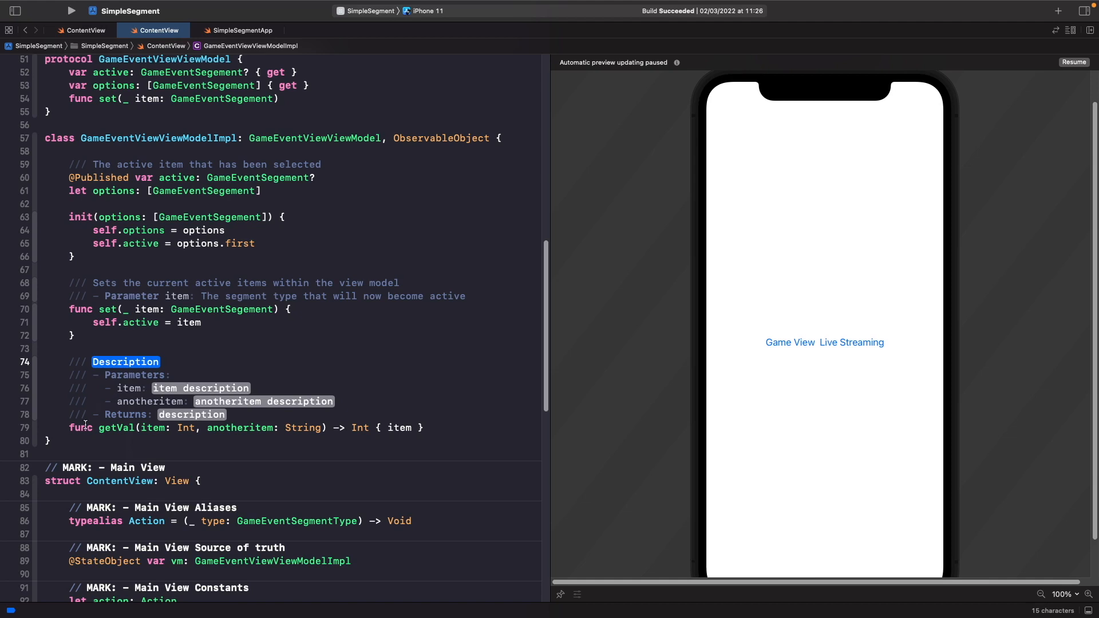
pyautogui.moveTo(120, 297)
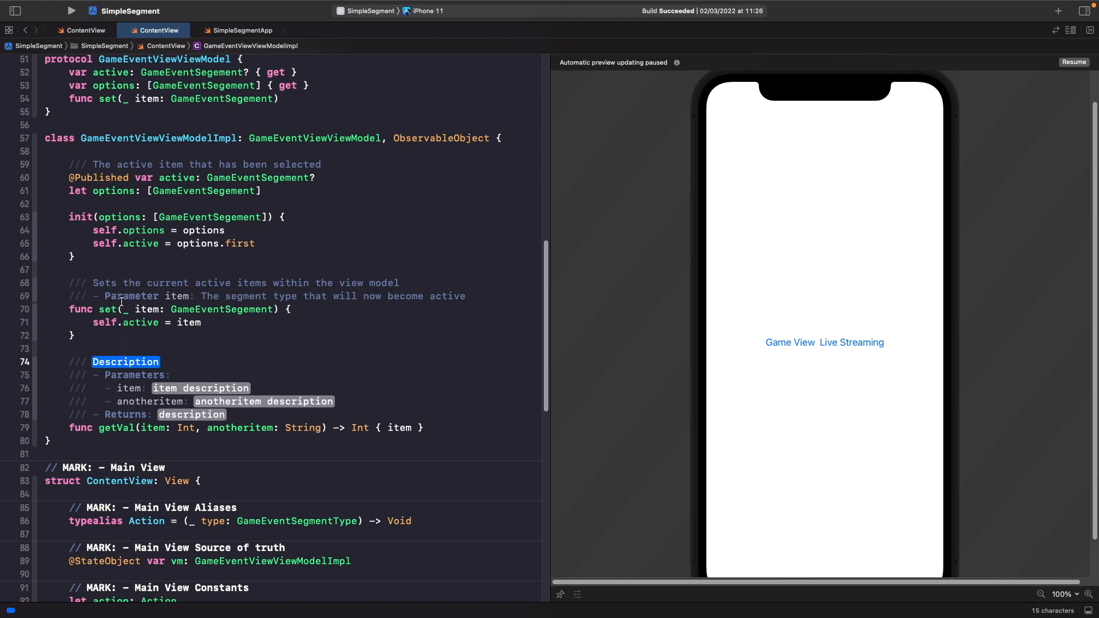
pyautogui.moveTo(177, 296)
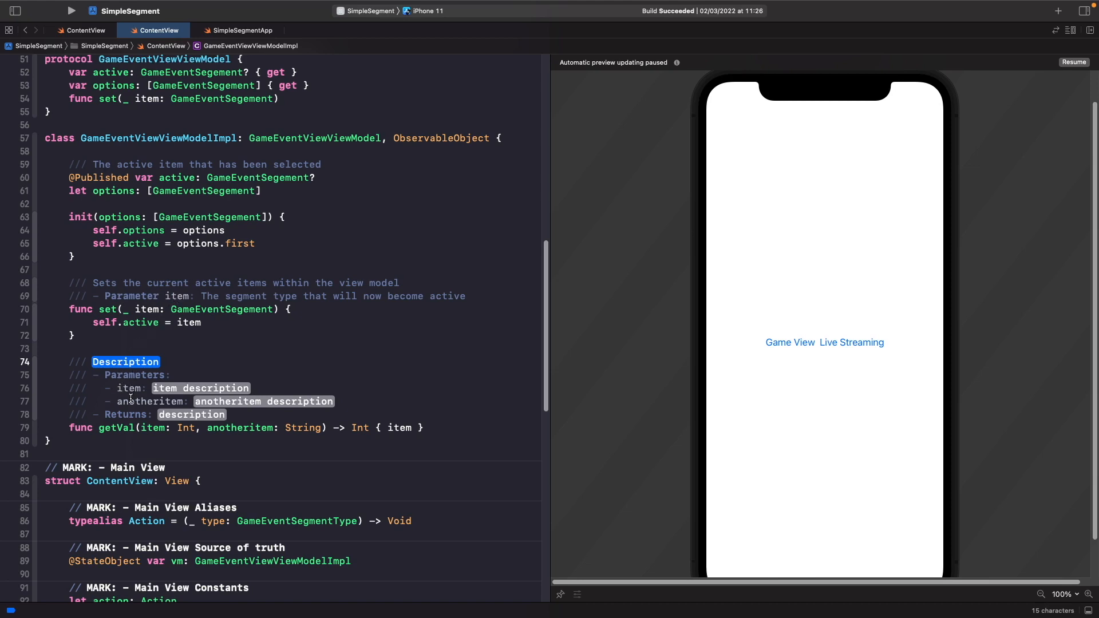
pyautogui.scroll(-3)
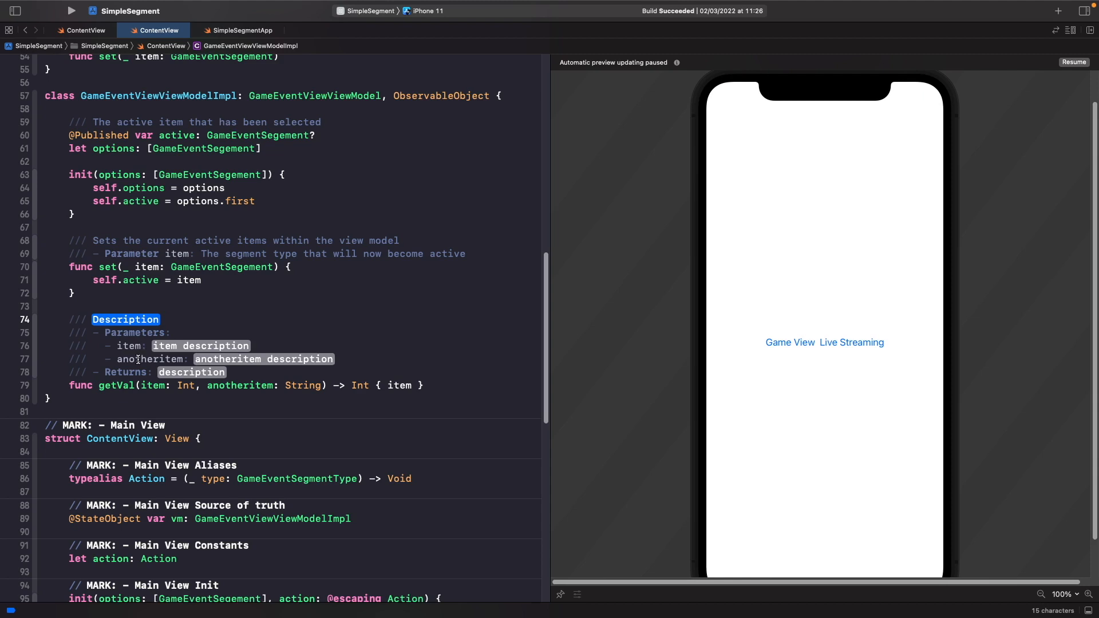
pyautogui.moveTo(118, 372)
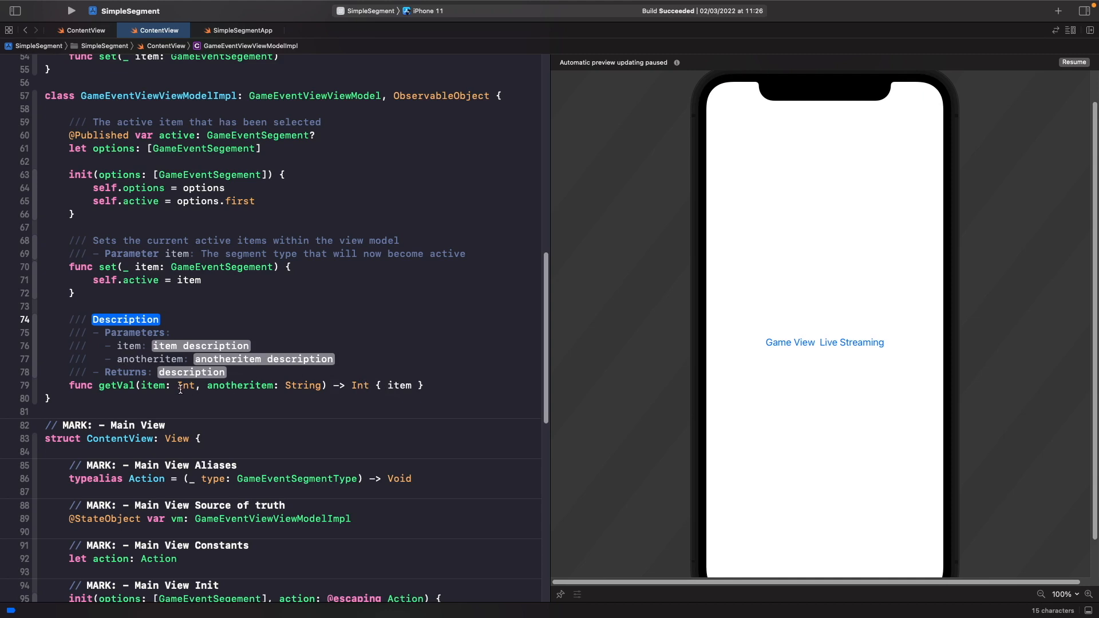
pyautogui.moveTo(326, 337)
pyautogui.write(' Some dummy data')
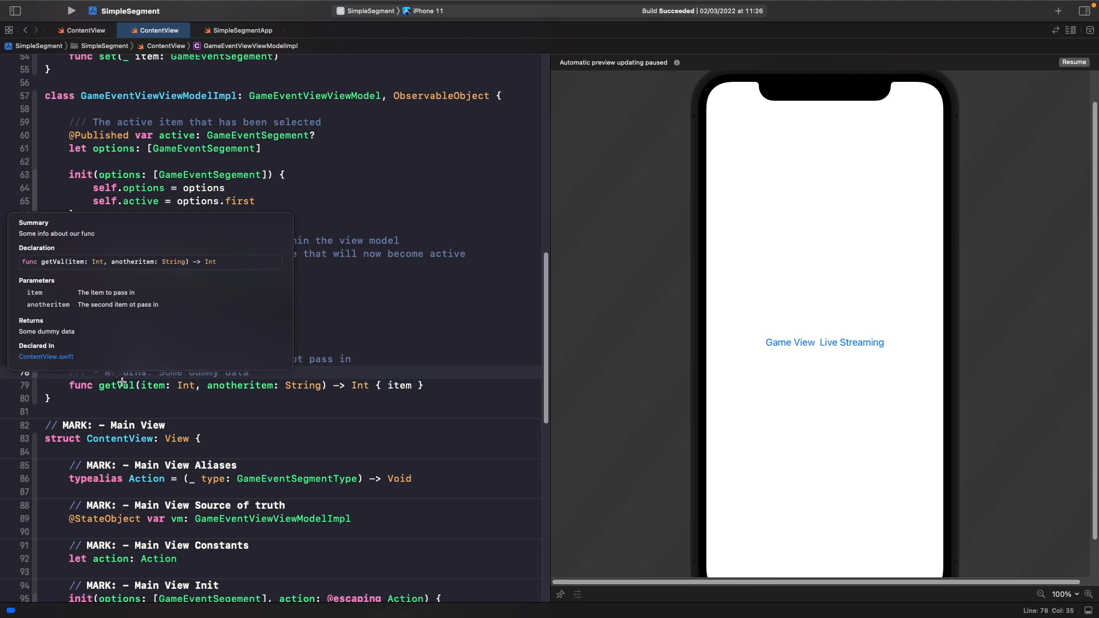
pyautogui.moveTo(92, 272)
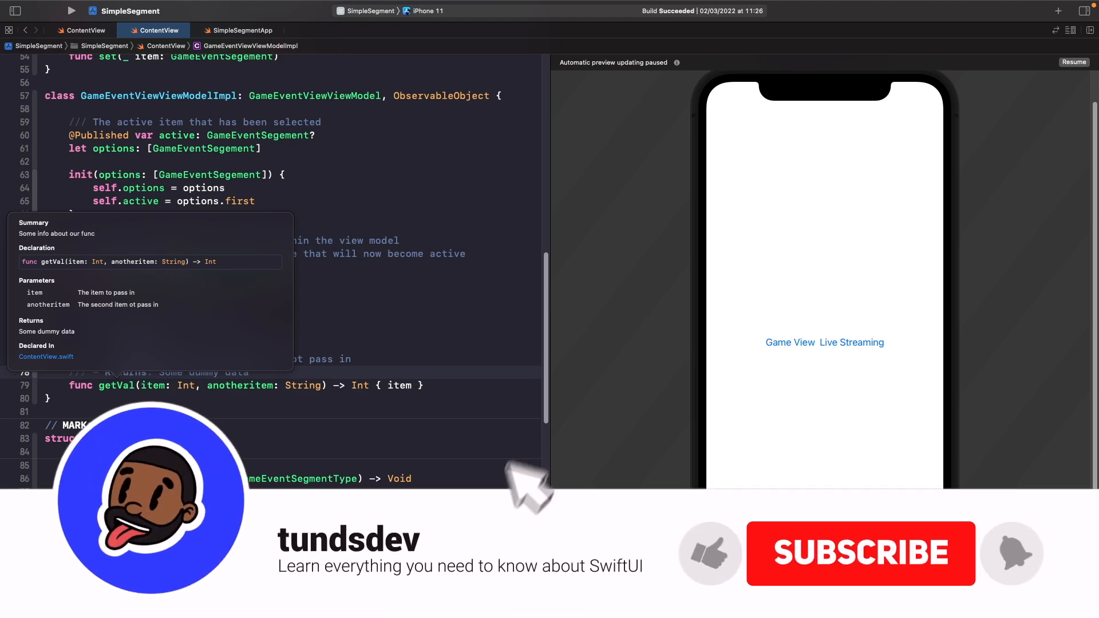
# - Fill in getVal's doc summary, both parameter descriptions and the returned dummy data
pyautogui.click(859, 553)
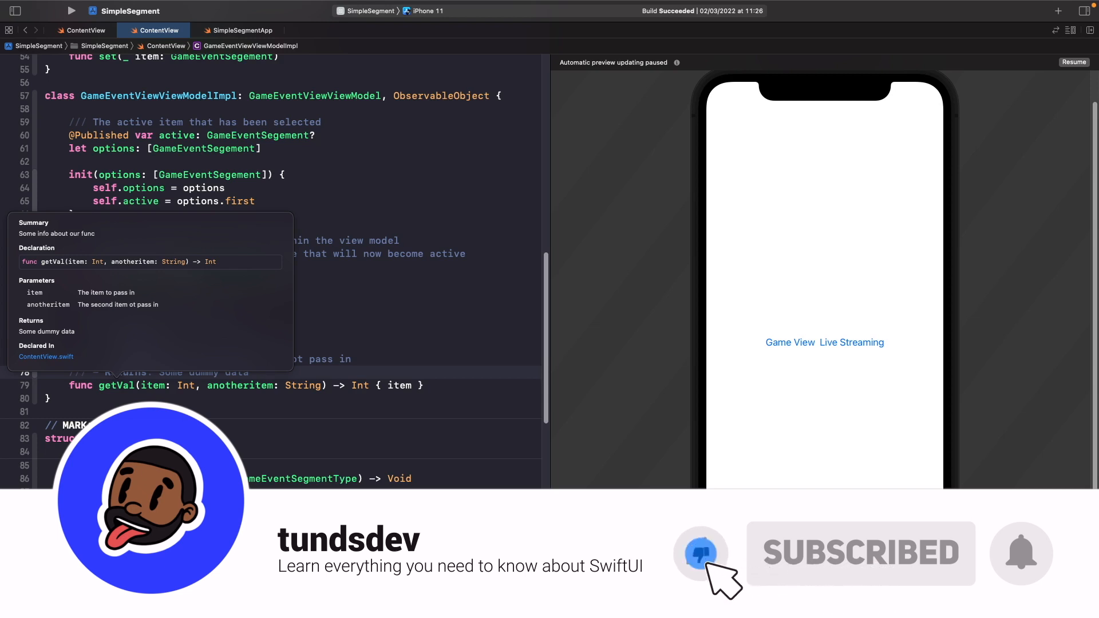